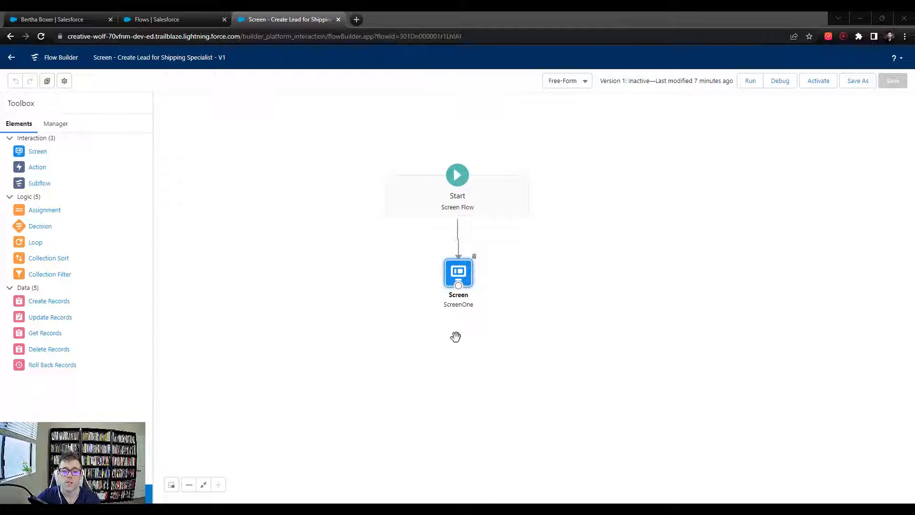
{"action": "mouse_move", "coordinate": [458, 271]}
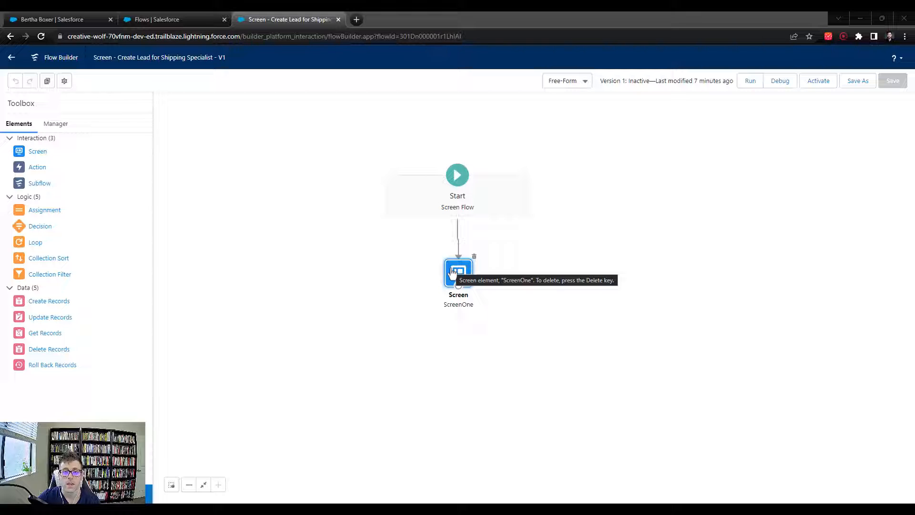
Step: Open ScreenOne and choose LeadRecordVariable as the record variable for its fields
{"action": "double_click", "coordinate": [458, 271]}
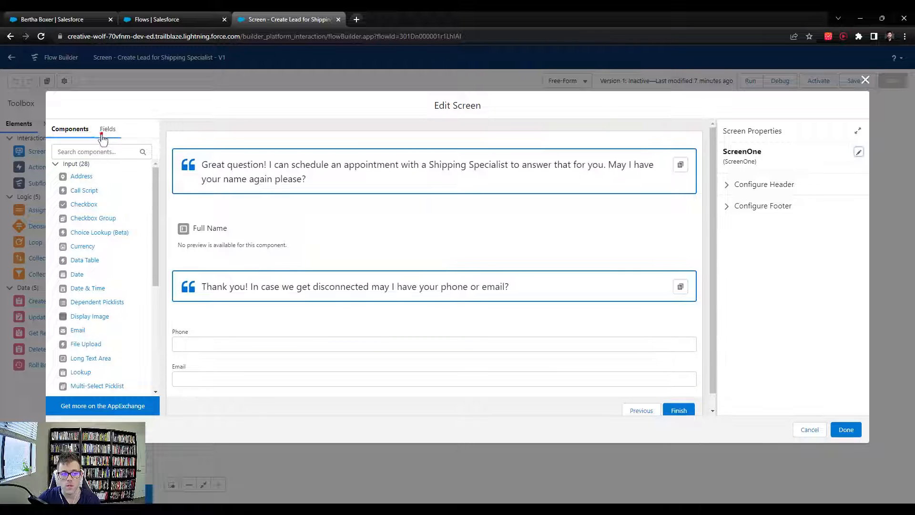
{"action": "left_click", "coordinate": [107, 129]}
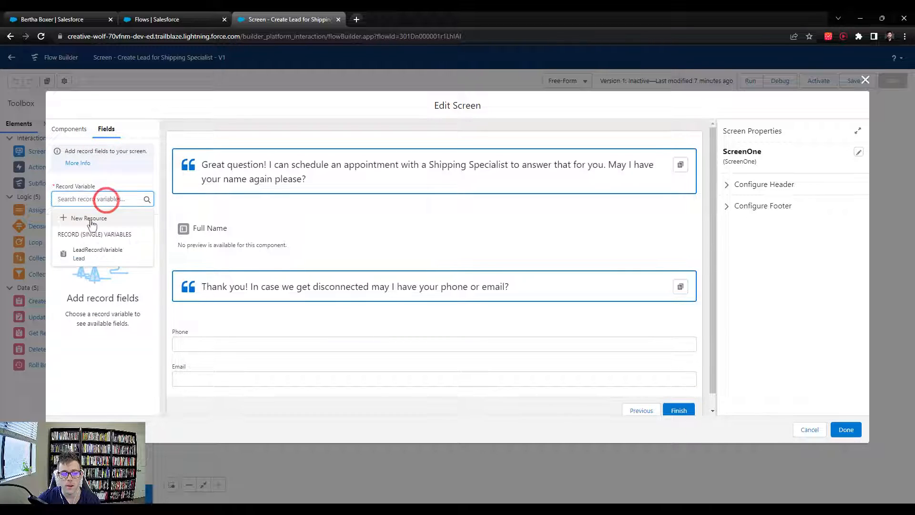
{"action": "left_click", "coordinate": [97, 253]}
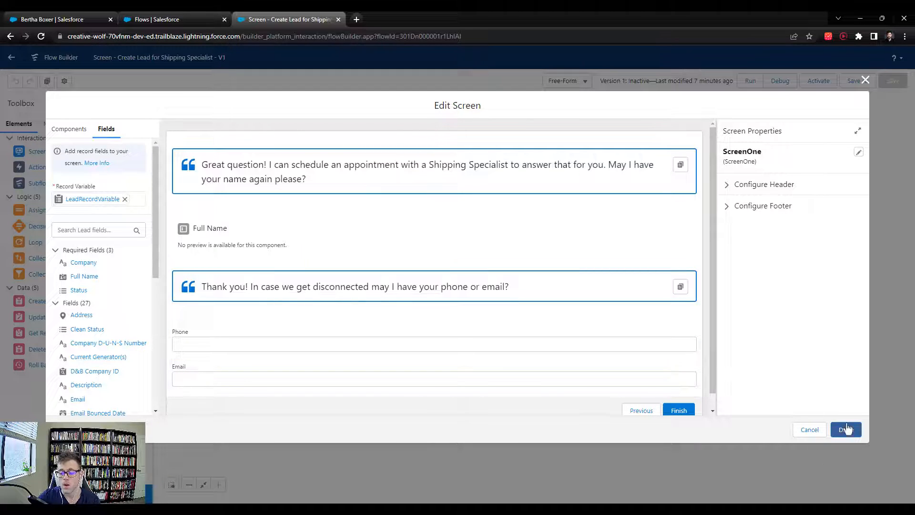
Step: Apply ScreenOne's edits and add a new Create Records element
{"action": "left_click", "coordinate": [845, 430]}
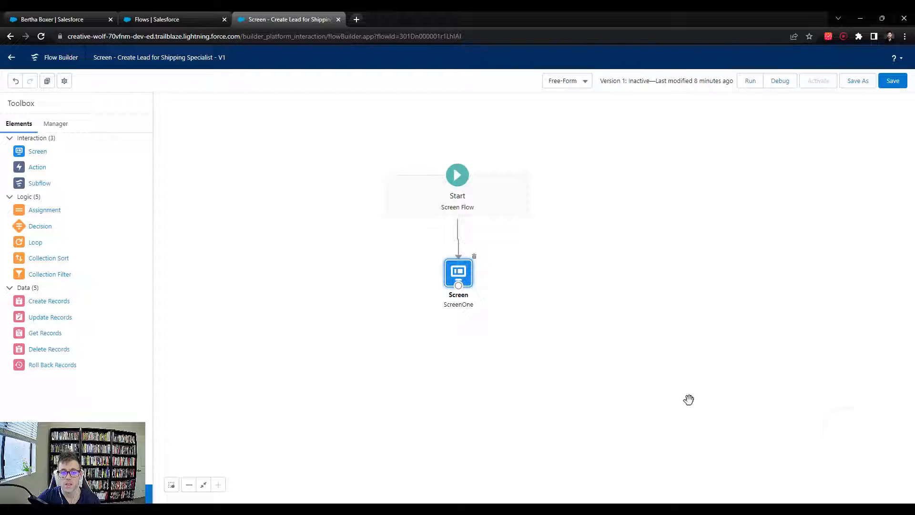
{"action": "mouse_move", "coordinate": [621, 337]}
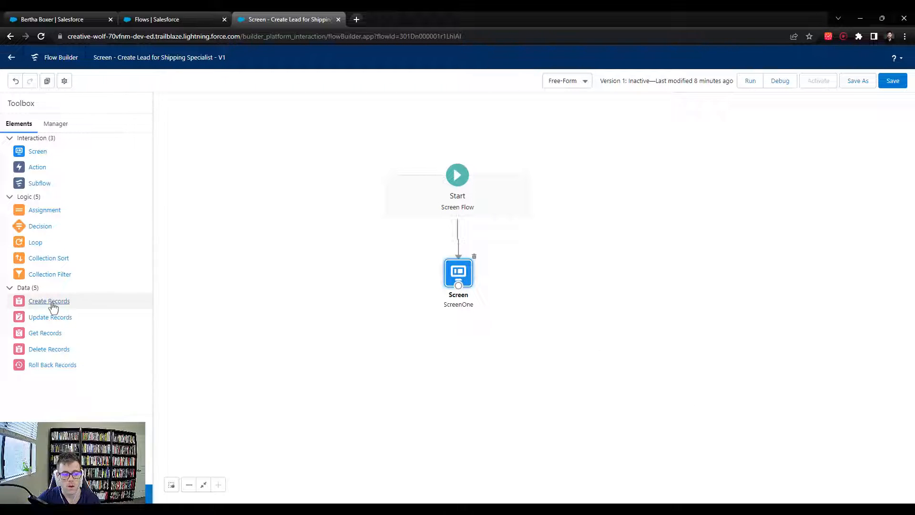
{"action": "left_click", "coordinate": [49, 301]}
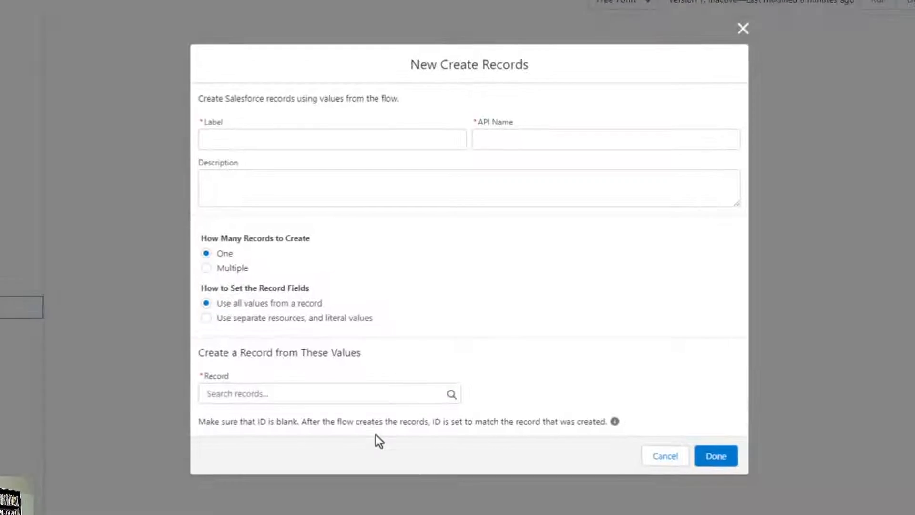
Step: Label the element 'Create Lead', creating one record from all LeadRecordVariable values
{"action": "left_click", "coordinate": [331, 138]}
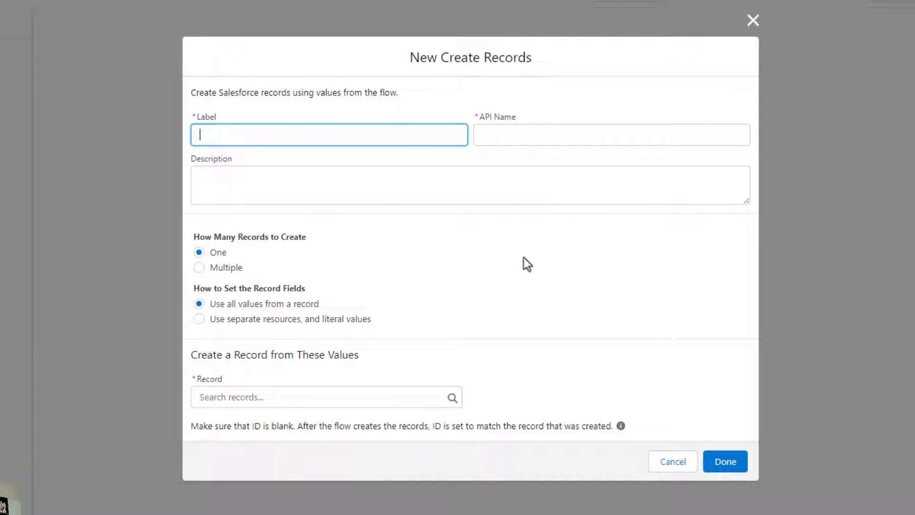
{"action": "mouse_move", "coordinate": [526, 246]}
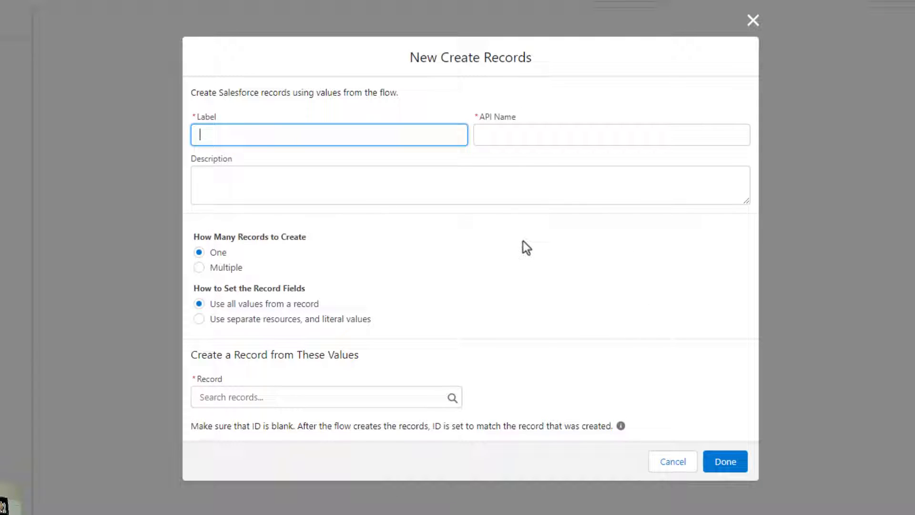
{"action": "type", "text": "Create Lead"}
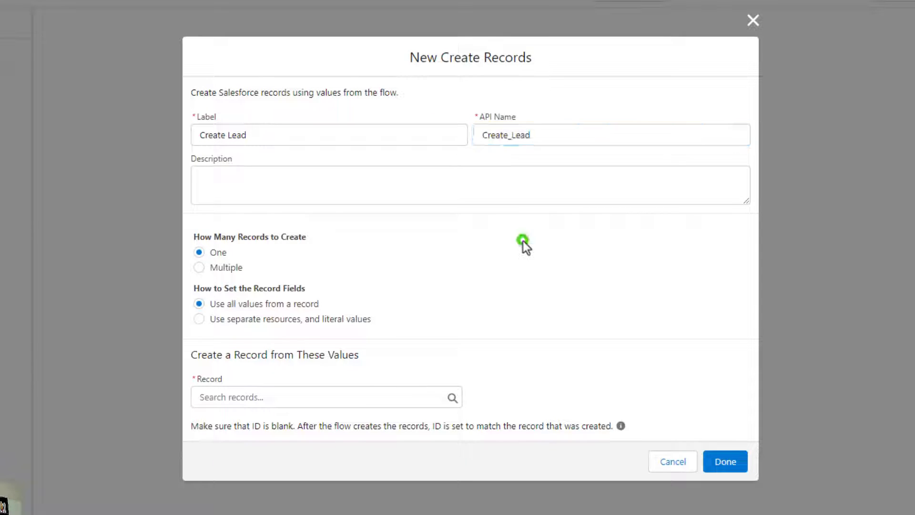
{"action": "mouse_move", "coordinate": [279, 242]}
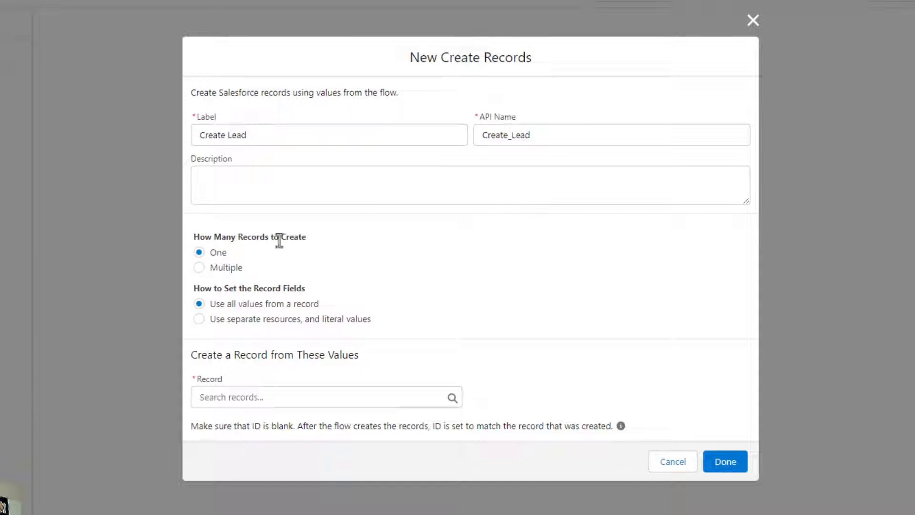
{"action": "mouse_move", "coordinate": [398, 286]}
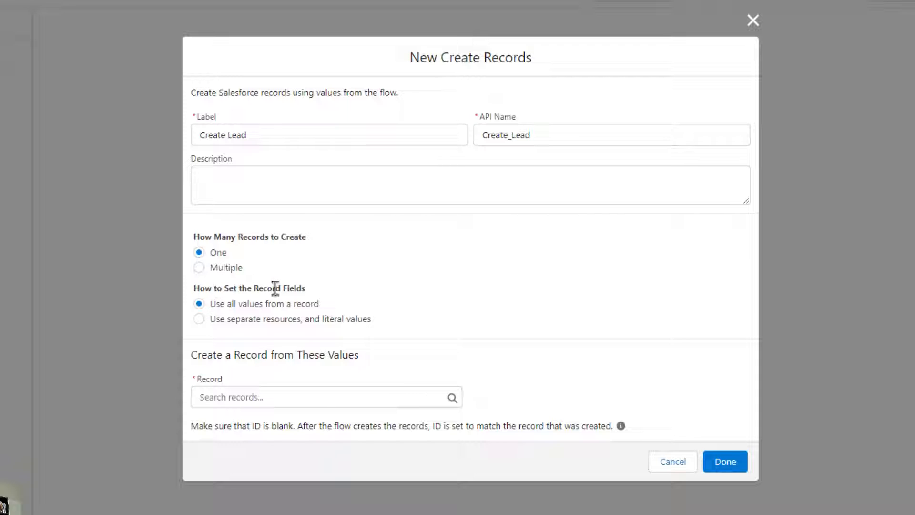
{"action": "left_click", "coordinate": [200, 330]}
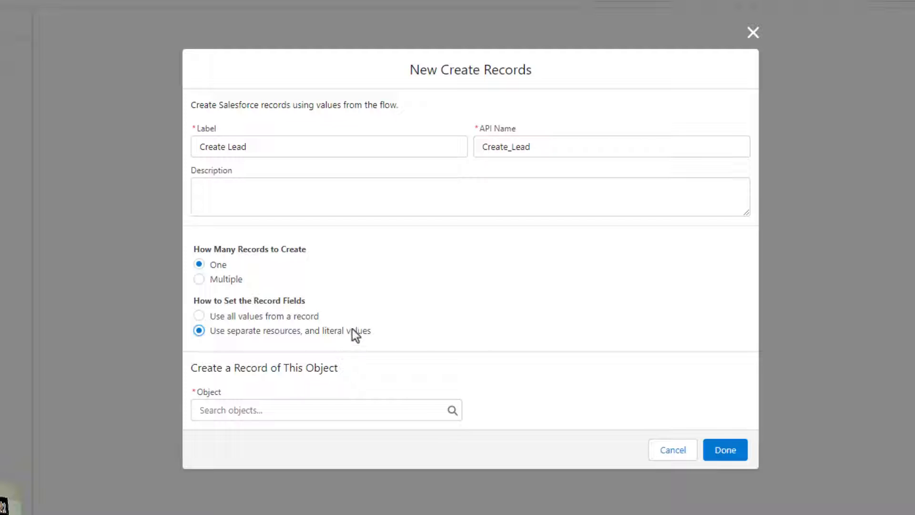
{"action": "mouse_move", "coordinate": [260, 317]}
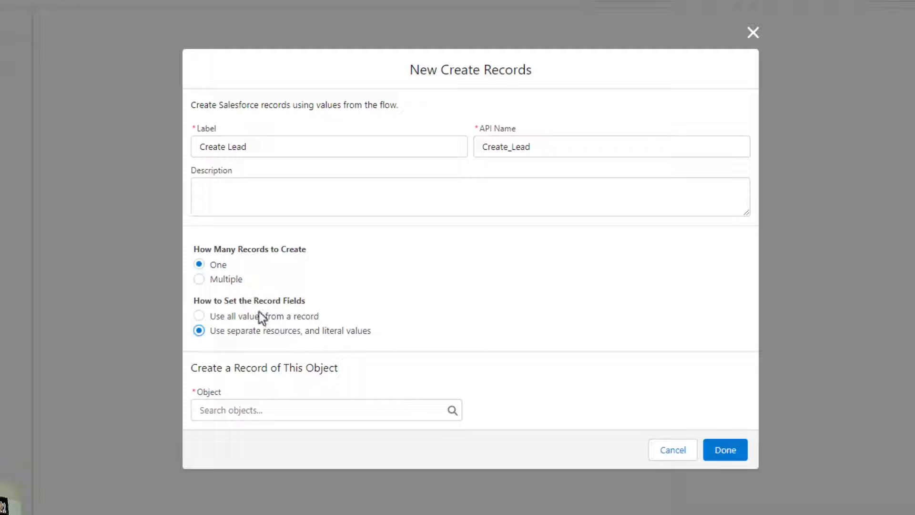
{"action": "left_click", "coordinate": [199, 315]}
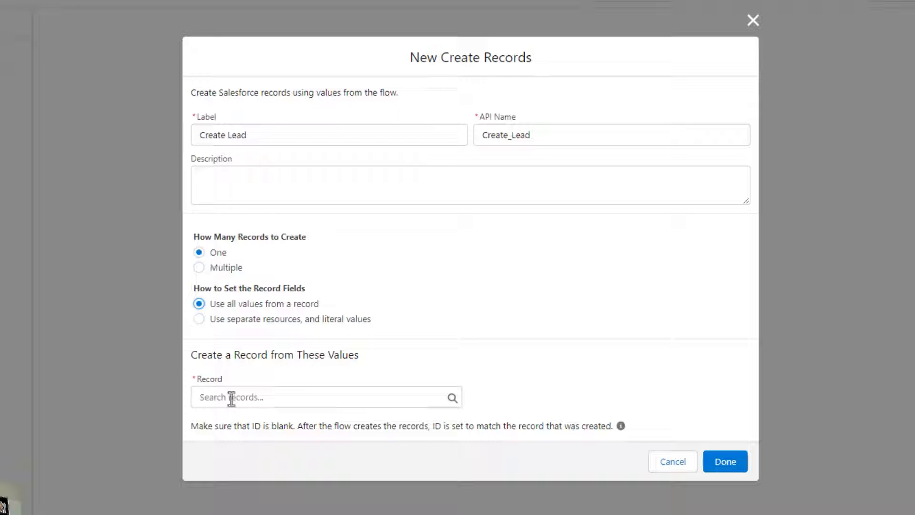
{"action": "type", "text": "{!LeadRecordVariable}"}
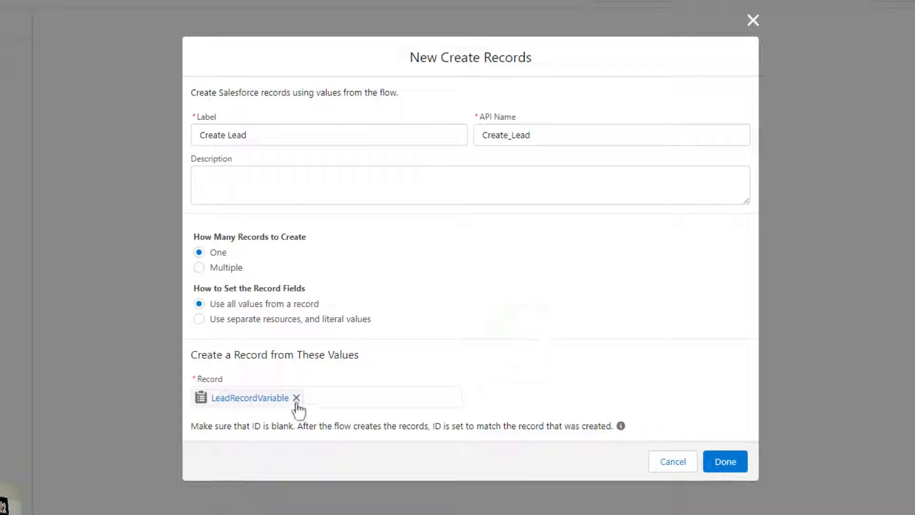
{"action": "left_click", "coordinate": [297, 397]}
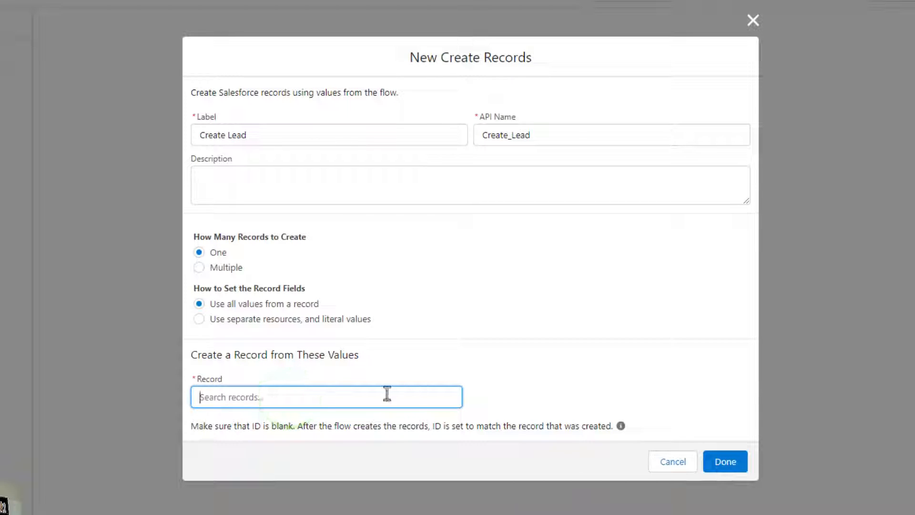
{"action": "left_click", "coordinate": [326, 397]}
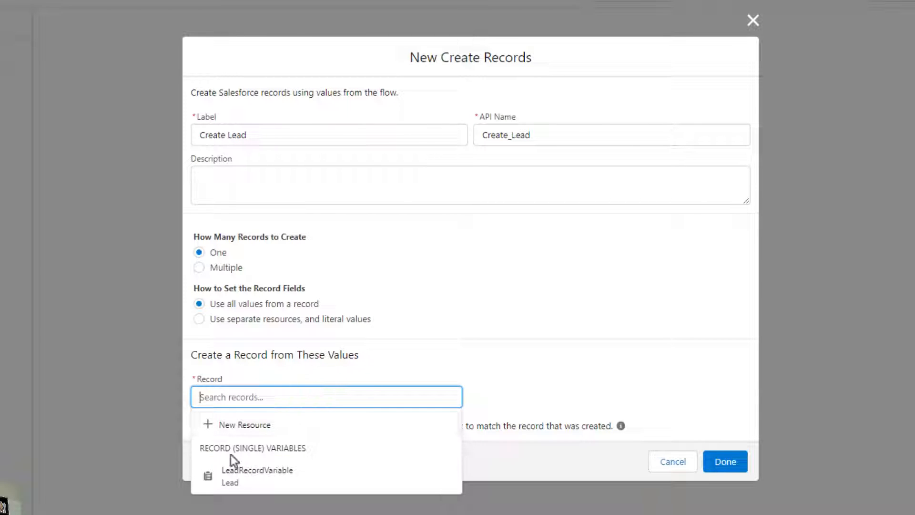
{"action": "mouse_move", "coordinate": [286, 456]}
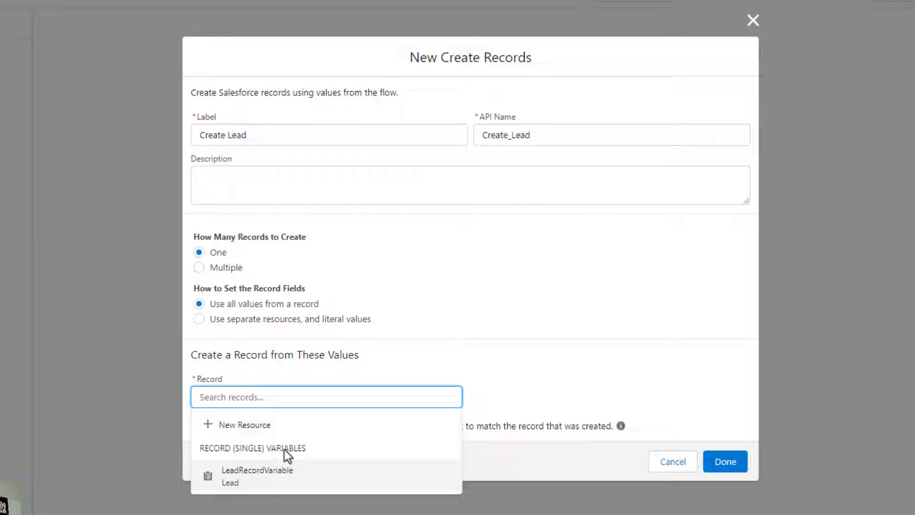
{"action": "mouse_move", "coordinate": [239, 487]}
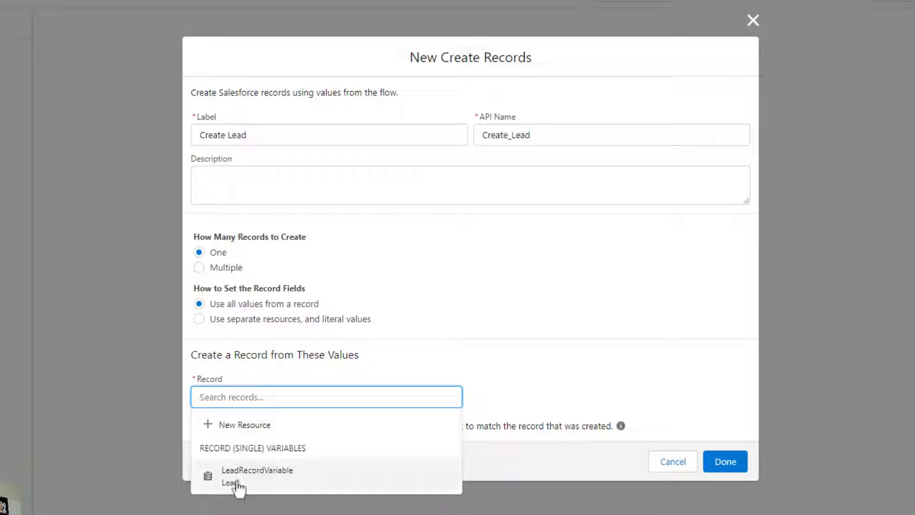
{"action": "left_click", "coordinate": [257, 470]}
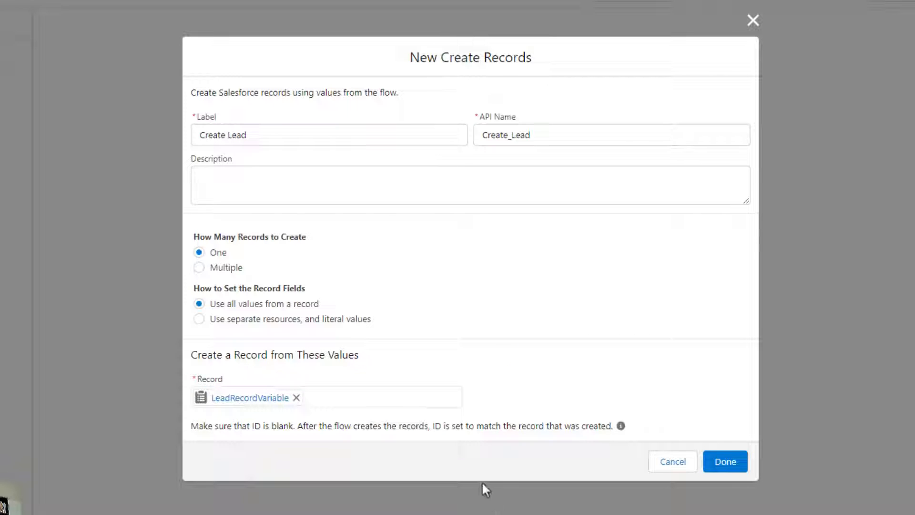
{"action": "mouse_move", "coordinate": [250, 397]}
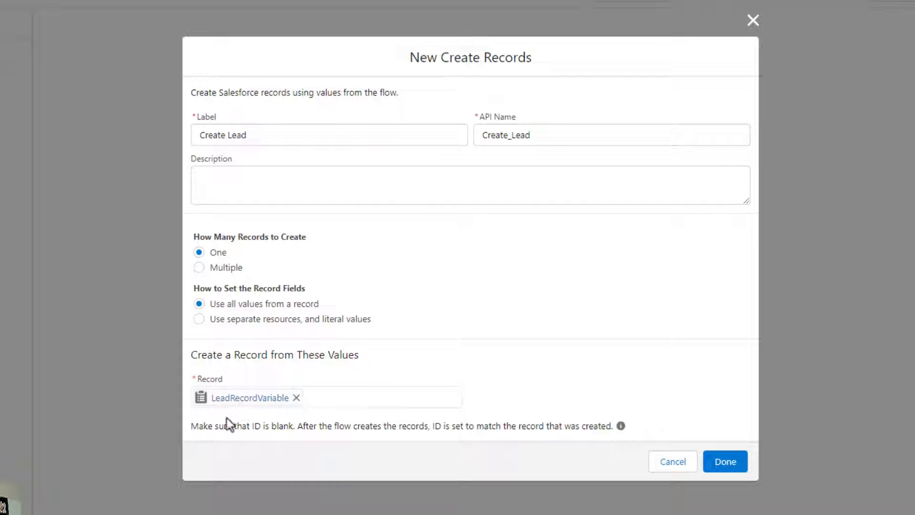
{"action": "mouse_move", "coordinate": [699, 497]}
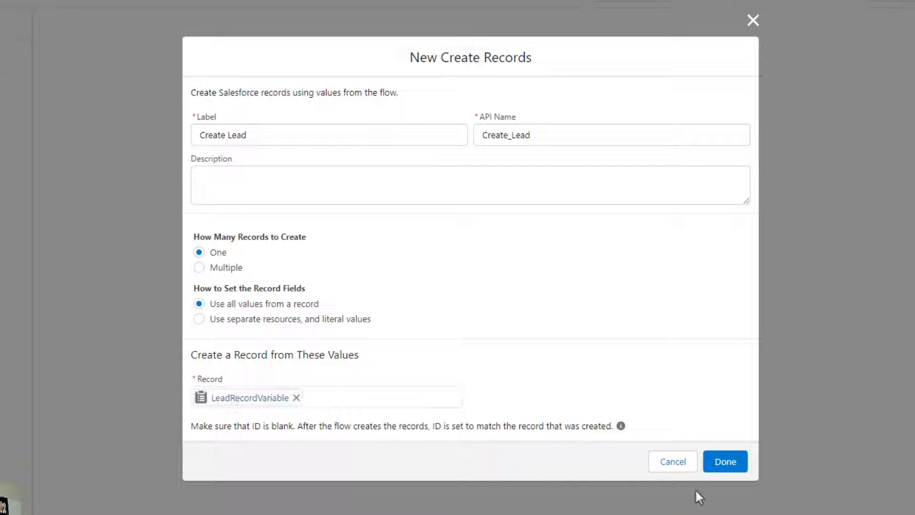
{"action": "left_click", "coordinate": [724, 461]}
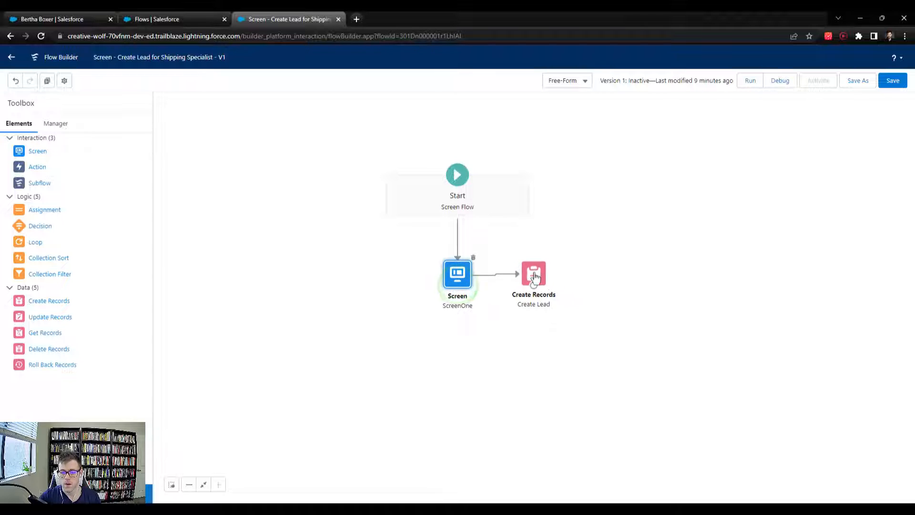
Step: Place Create Lead beside ScreenOne, save the flow, and start a debug run
{"action": "left_click", "coordinate": [533, 275]}
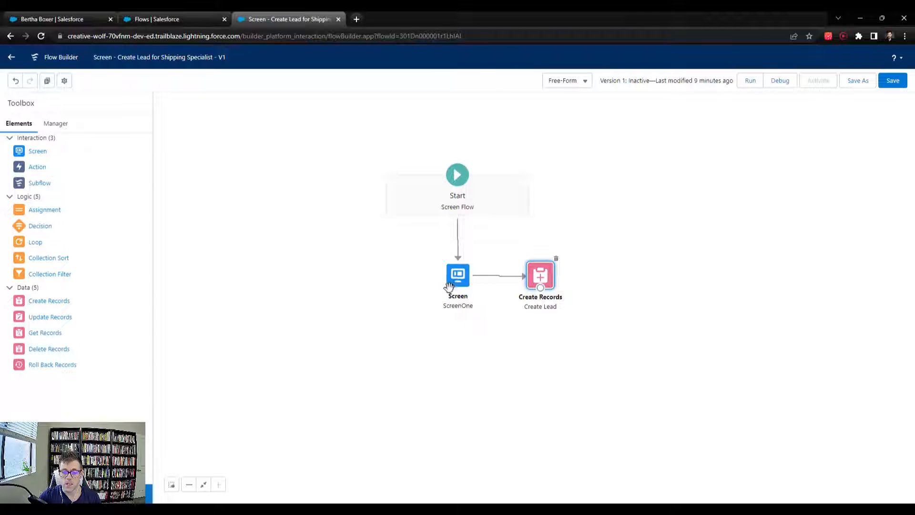
{"action": "mouse_move", "coordinate": [597, 270]}
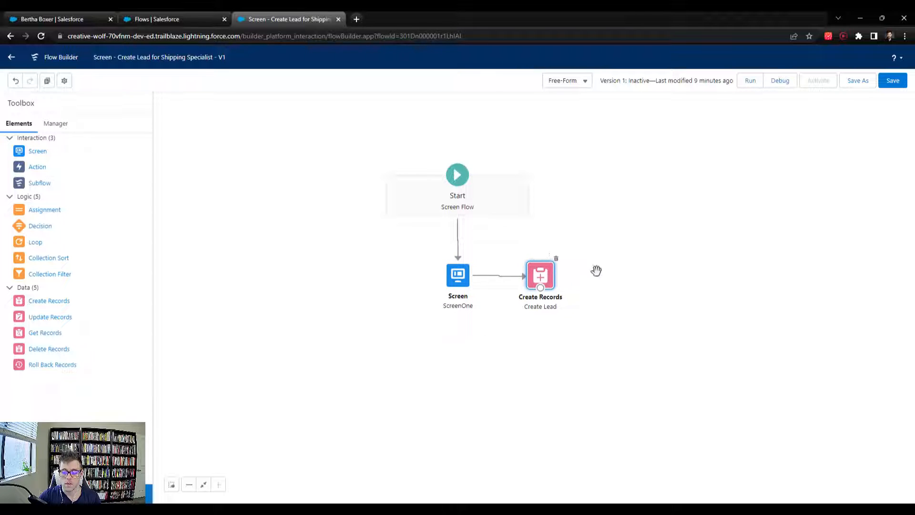
{"action": "left_click", "coordinate": [892, 80]}
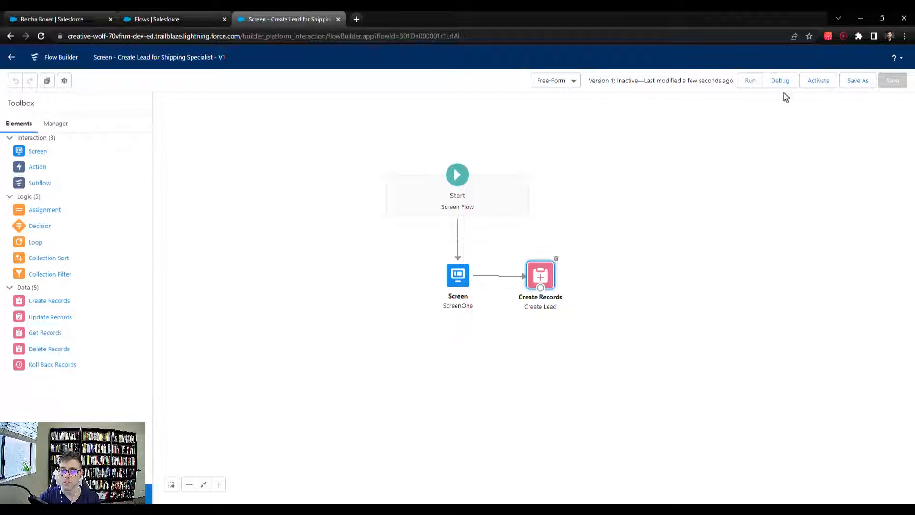
{"action": "left_click", "coordinate": [780, 80]}
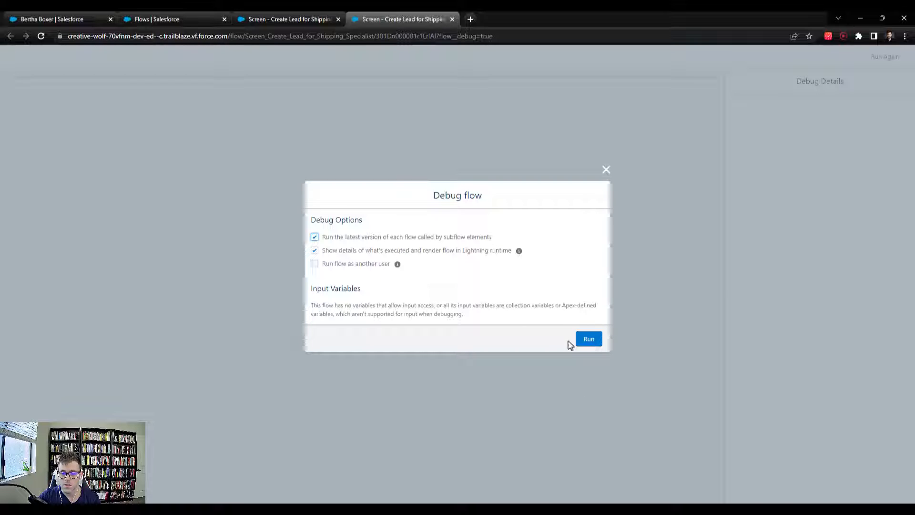
Step: Run the debug and enter a test lead: Mr., name Apples, phone 55544, email bob@bo
{"action": "left_click", "coordinate": [588, 339]}
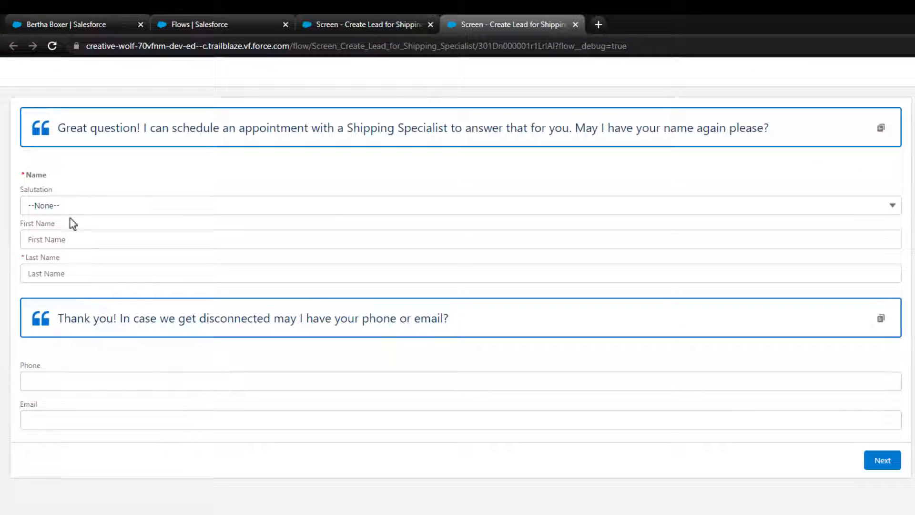
{"action": "mouse_move", "coordinate": [72, 211]}
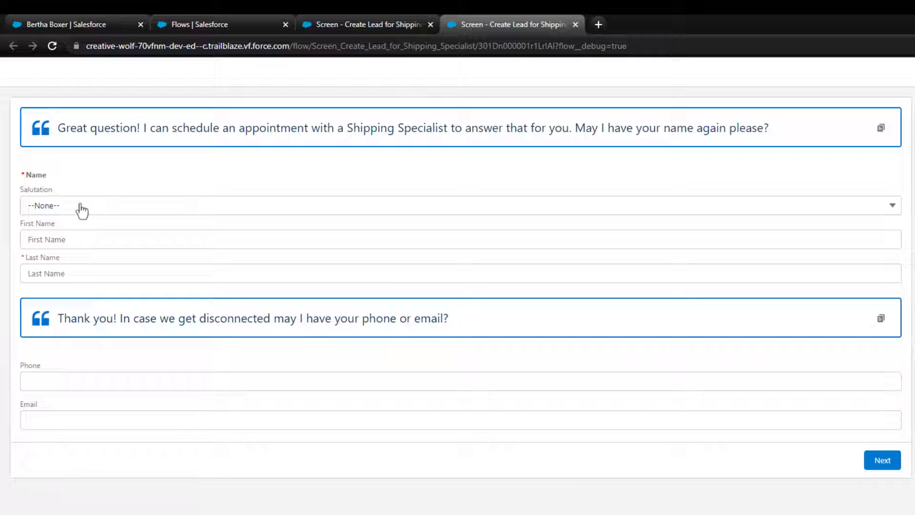
{"action": "mouse_move", "coordinate": [88, 211]}
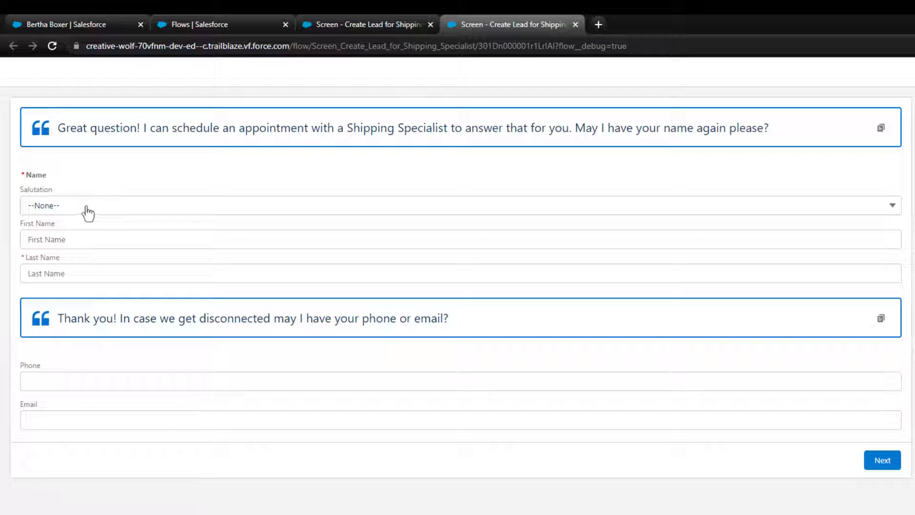
{"action": "mouse_move", "coordinate": [101, 212]}
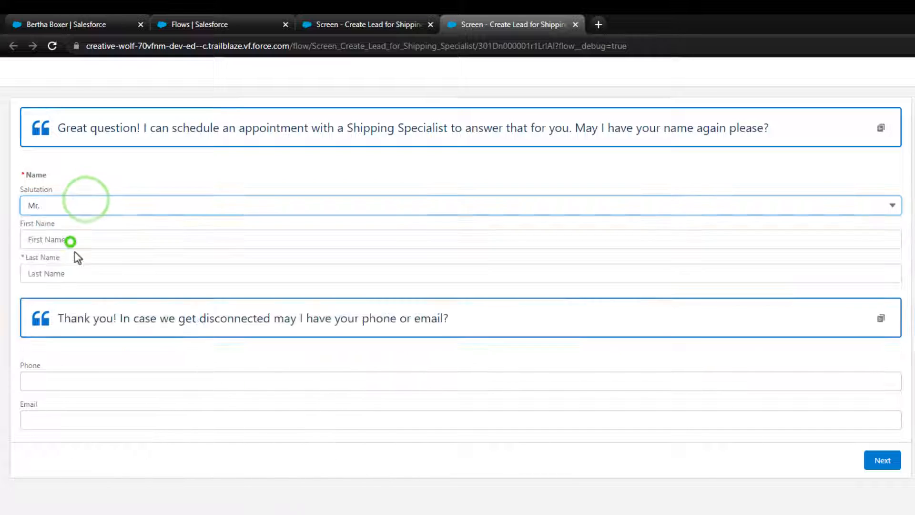
{"action": "type", "text": "A"}
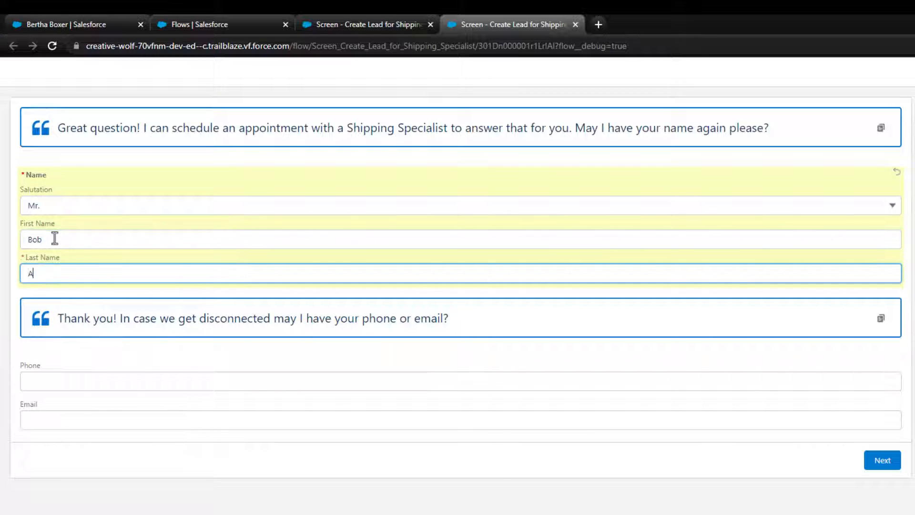
{"action": "type", "text": "pples"}
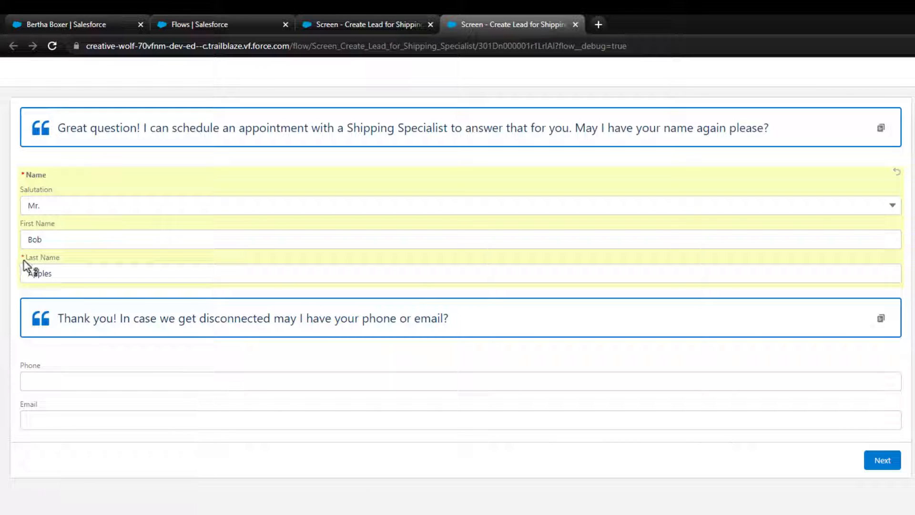
{"action": "mouse_move", "coordinate": [66, 270]}
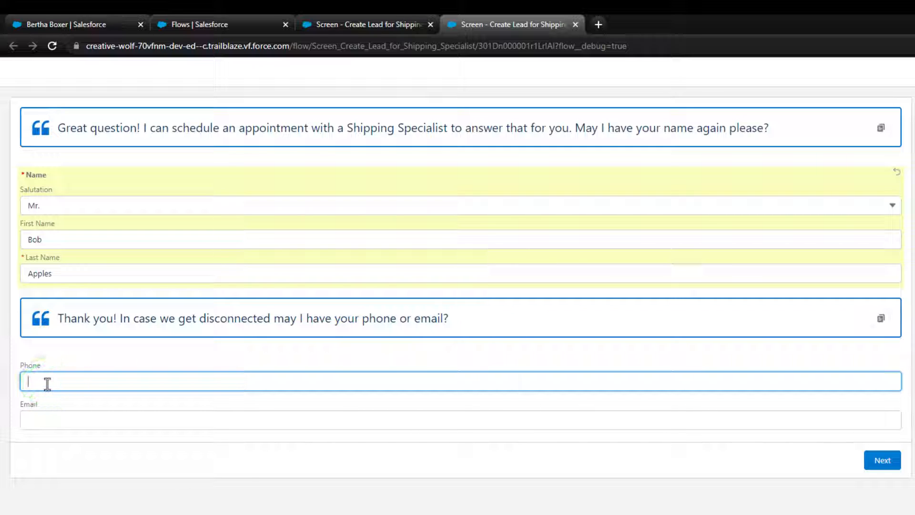
{"action": "type", "text": "5554443333"}
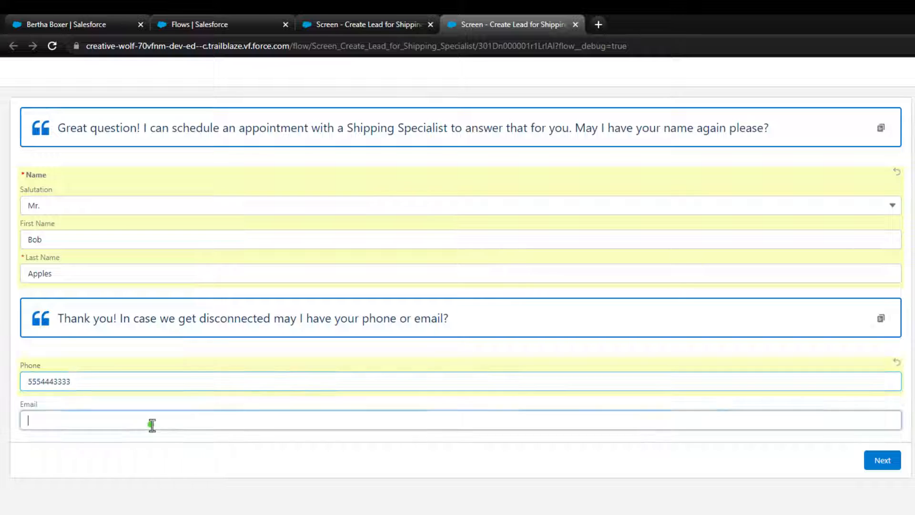
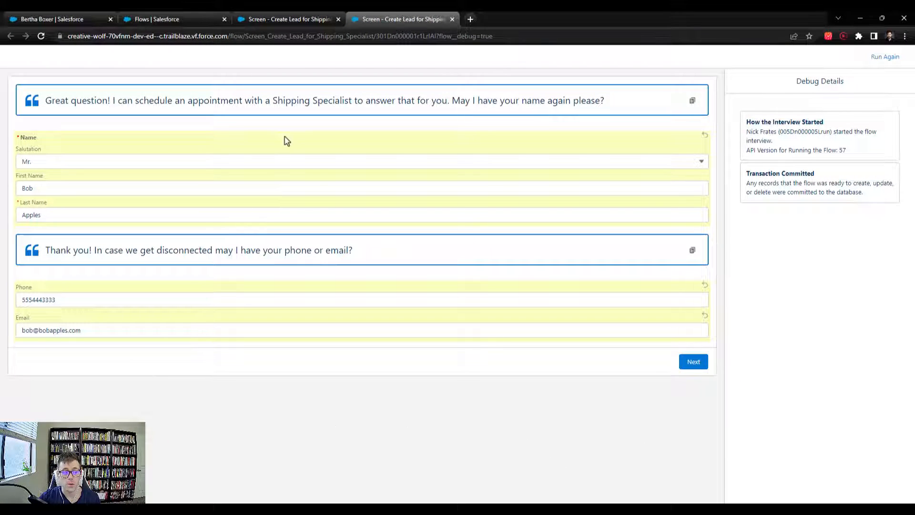
Step: Submit the lead and read the Create Lead fault about the missing Company field
{"action": "left_click", "coordinate": [694, 361]}
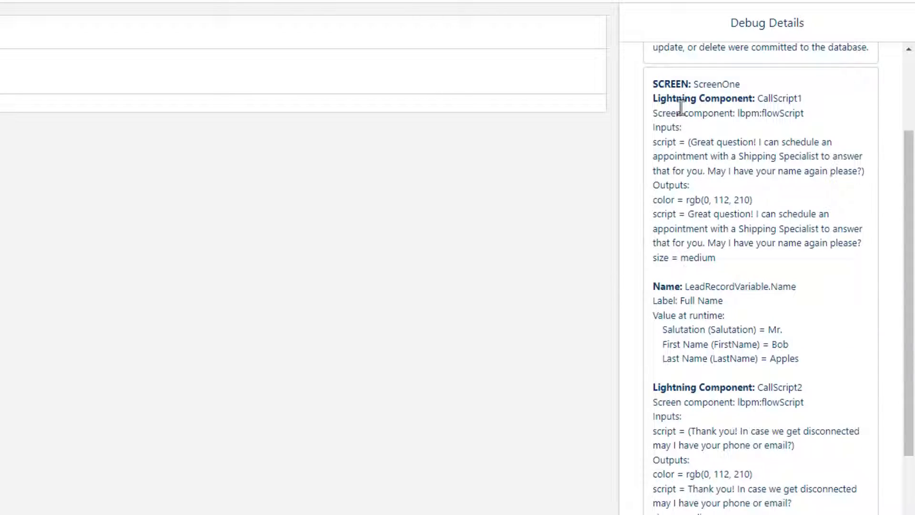
{"action": "mouse_move", "coordinate": [773, 336]}
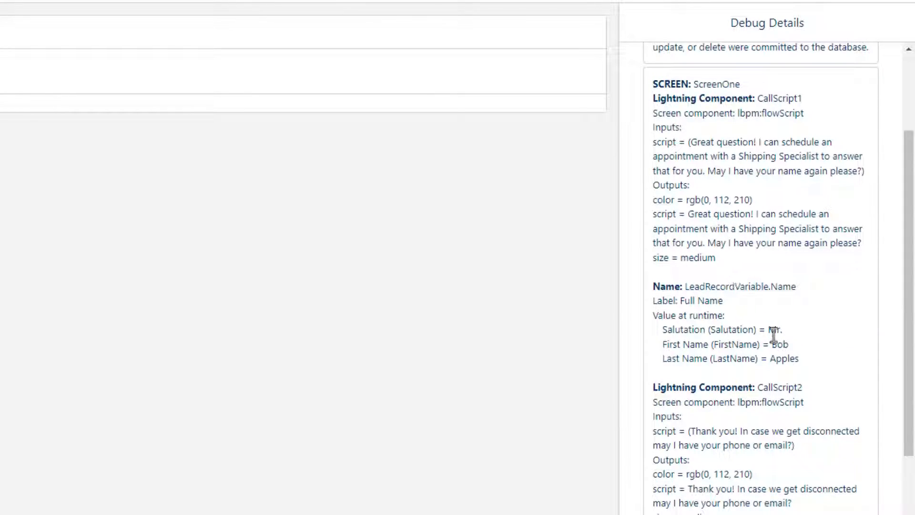
{"action": "scroll", "scroll_direction": "down", "scroll_amount": 3}
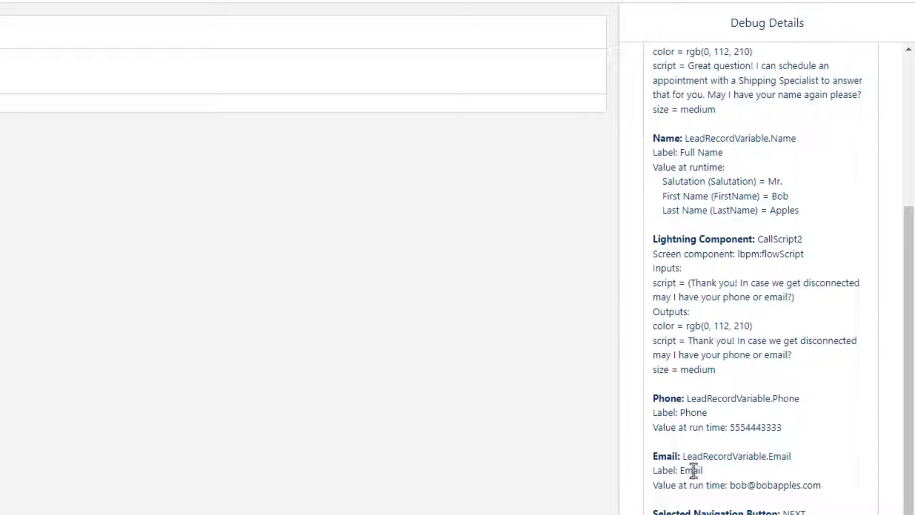
{"action": "scroll", "scroll_direction": "down", "scroll_amount": 3}
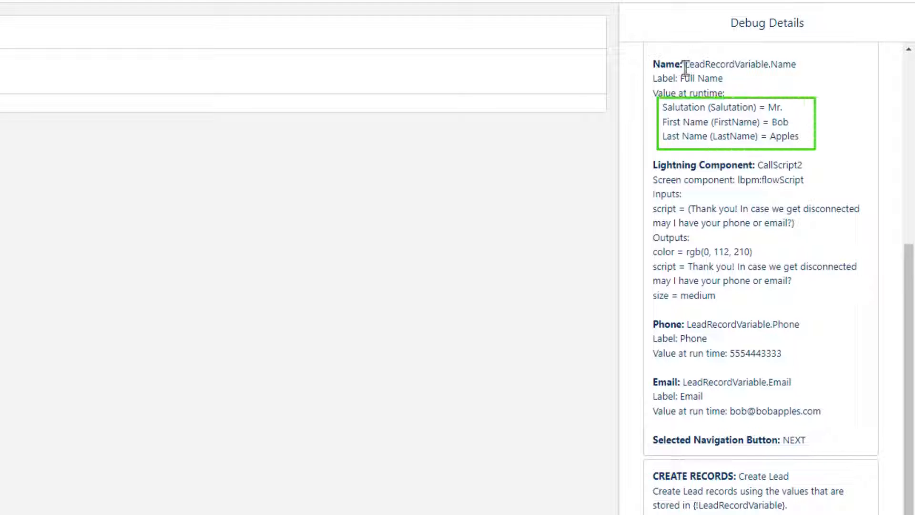
{"action": "double_click", "coordinate": [716, 64]}
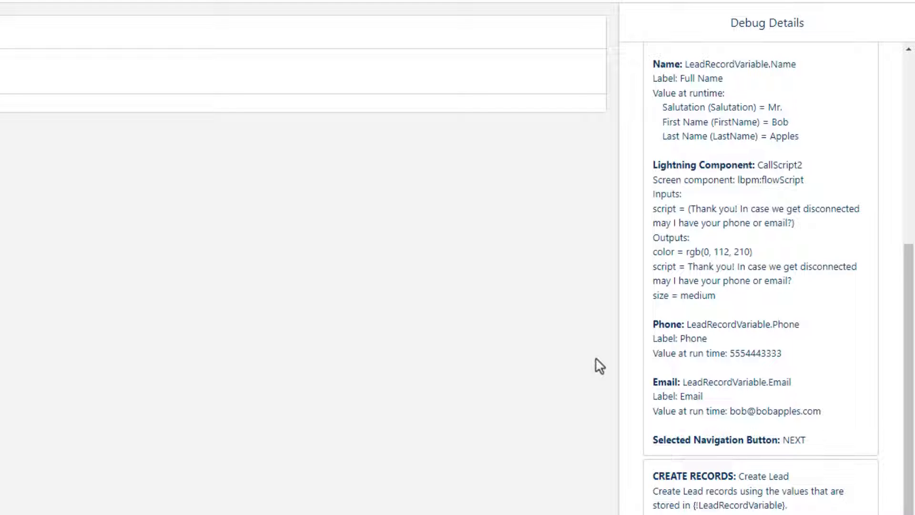
{"action": "mouse_move", "coordinate": [573, 341]}
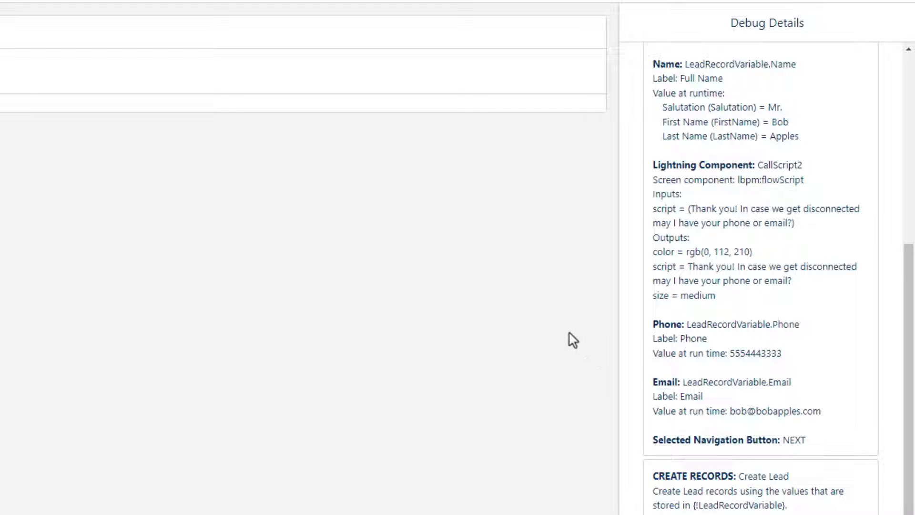
{"action": "scroll", "scroll_direction": "down", "scroll_amount": 3}
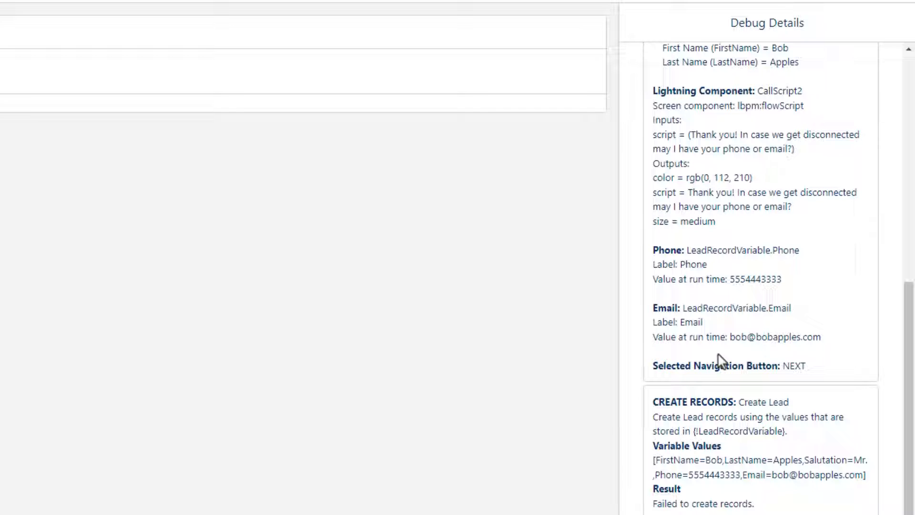
{"action": "scroll", "scroll_direction": "down", "scroll_amount": 3}
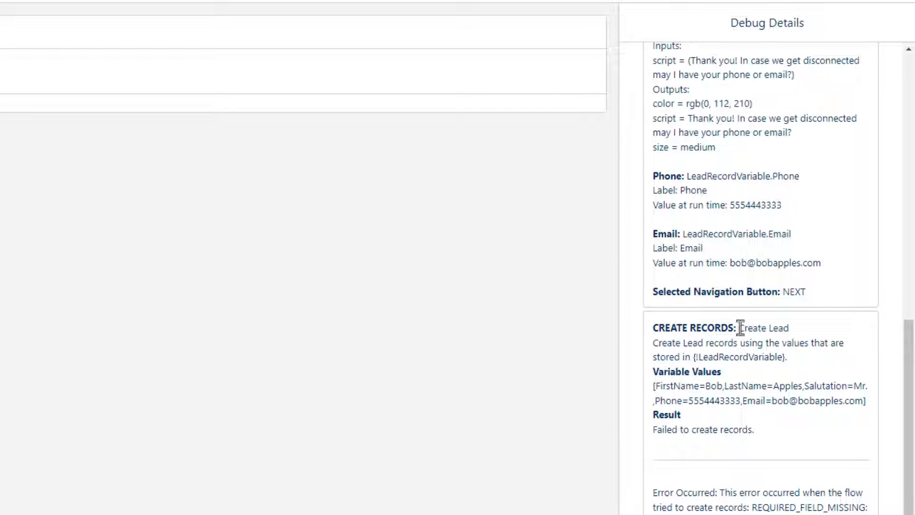
{"action": "scroll", "scroll_direction": "down", "scroll_amount": 3}
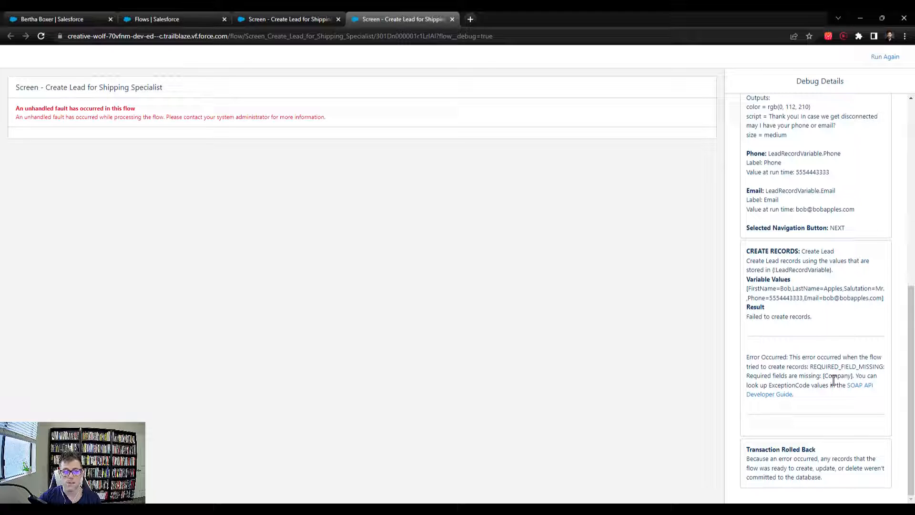
{"action": "mouse_move", "coordinate": [275, 185]}
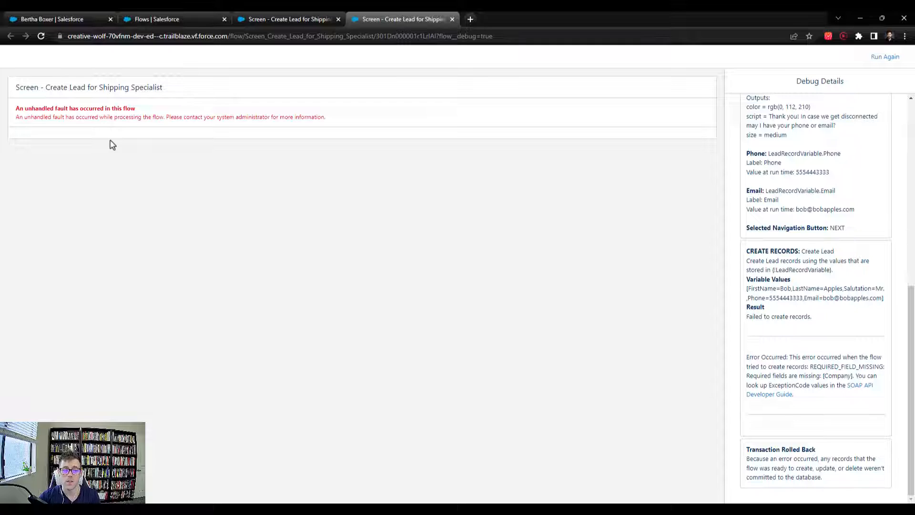
{"action": "mouse_move", "coordinate": [484, 276]}
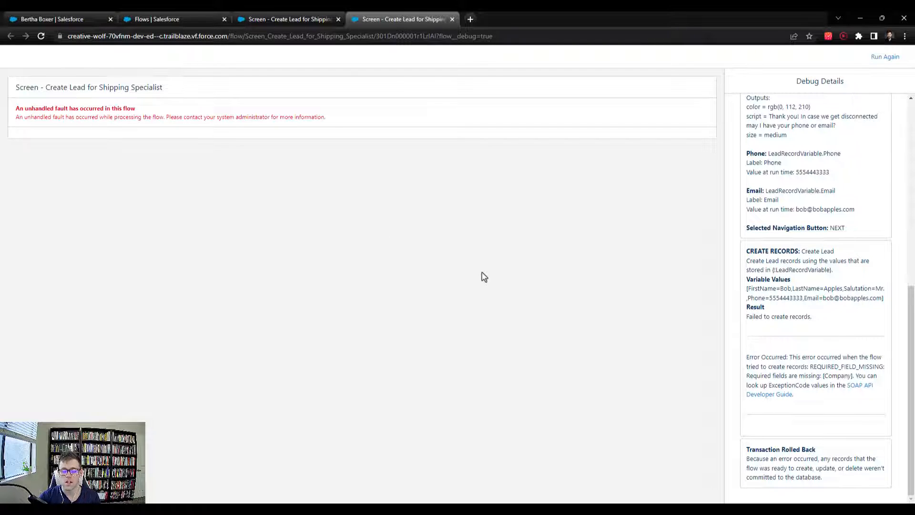
{"action": "mouse_move", "coordinate": [448, 270]}
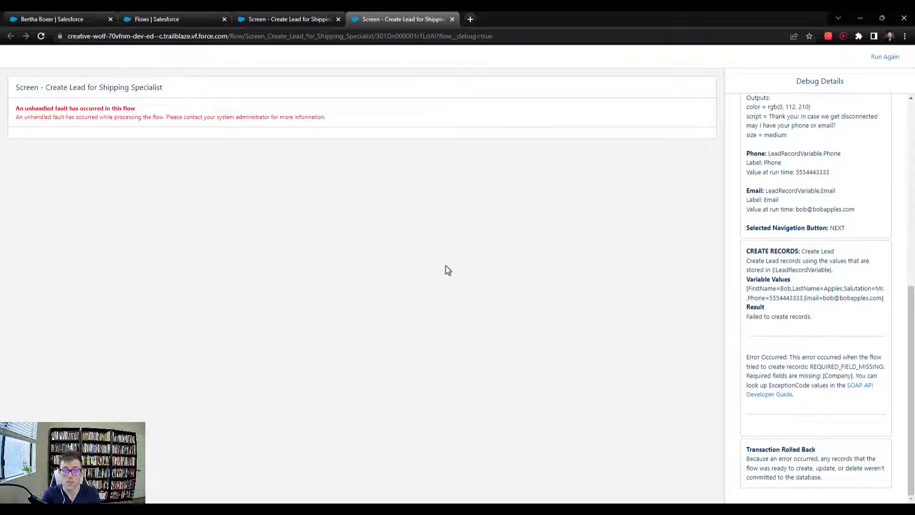
{"action": "mouse_move", "coordinate": [278, 104]}
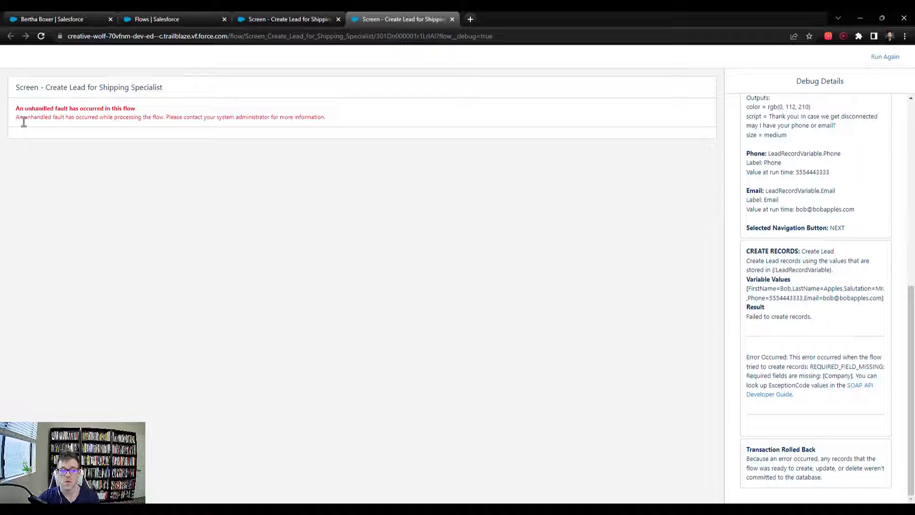
{"action": "mouse_move", "coordinate": [303, 161]}
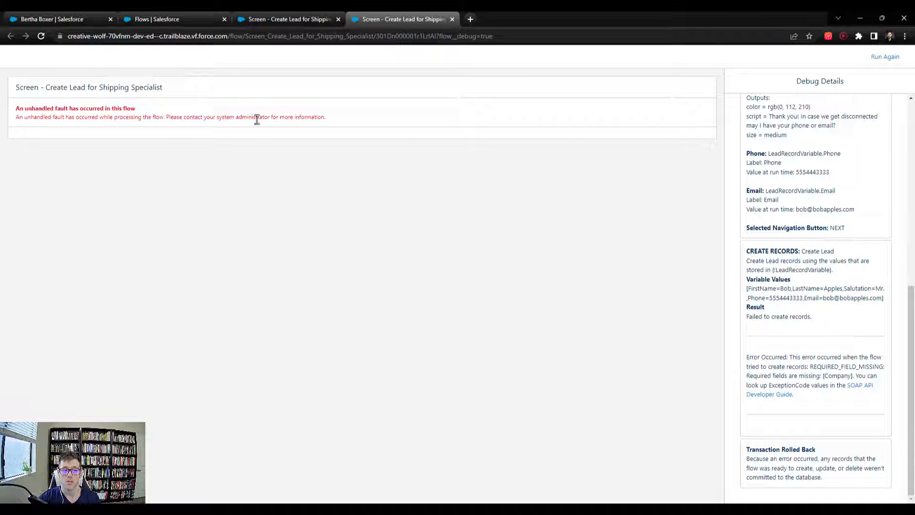
{"action": "mouse_move", "coordinate": [252, 138]}
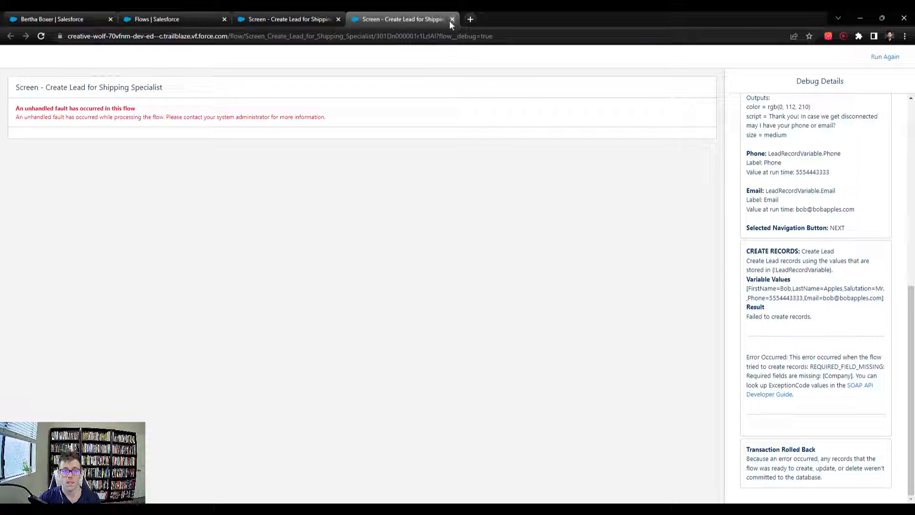
Step: Close the debug tab and return to the flow canvas
{"action": "left_click", "coordinate": [452, 18]}
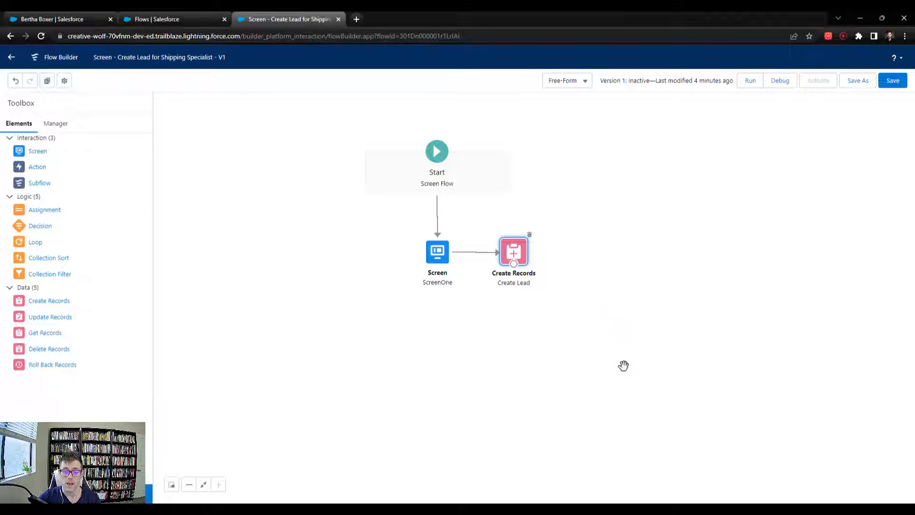
{"action": "mouse_move", "coordinate": [200, 203]}
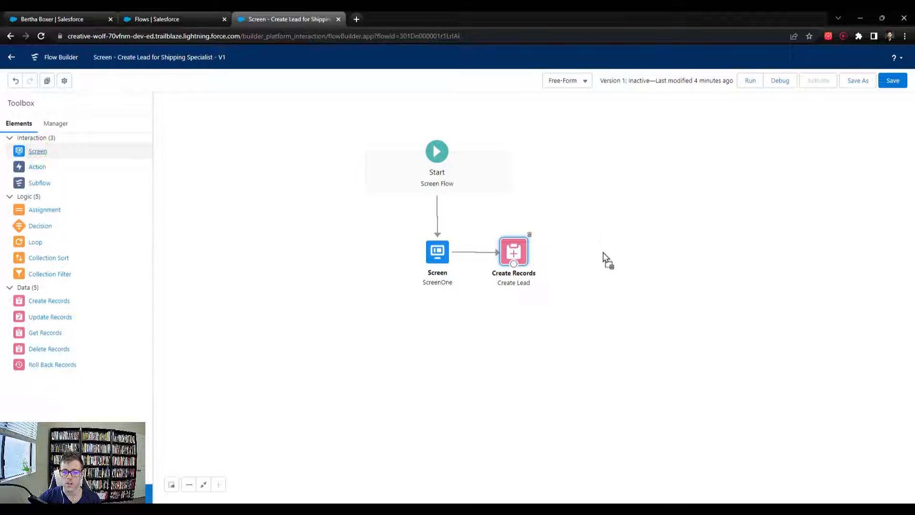
Step: Add a screen labelled FinalScreen with its API name filled from the label
{"action": "double_click", "coordinate": [437, 252]}
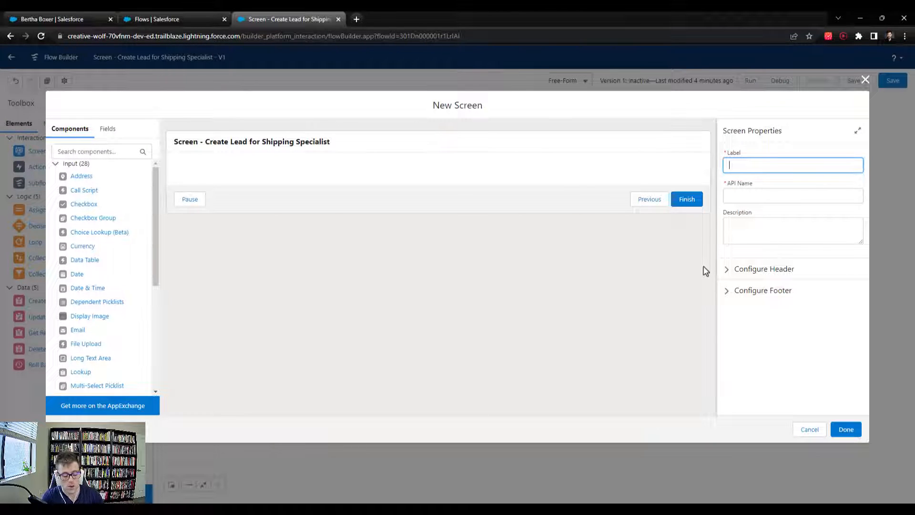
{"action": "type", "text": "FinalScreen"}
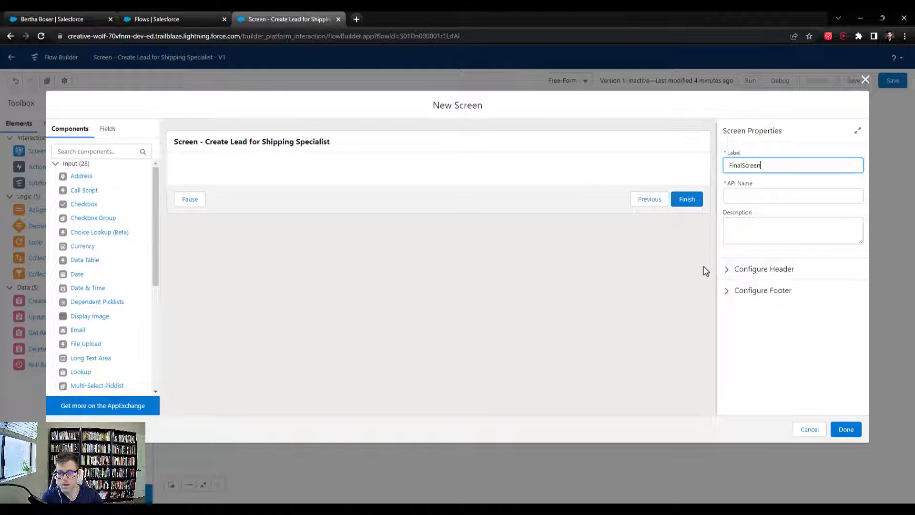
{"action": "left_click", "coordinate": [792, 196]}
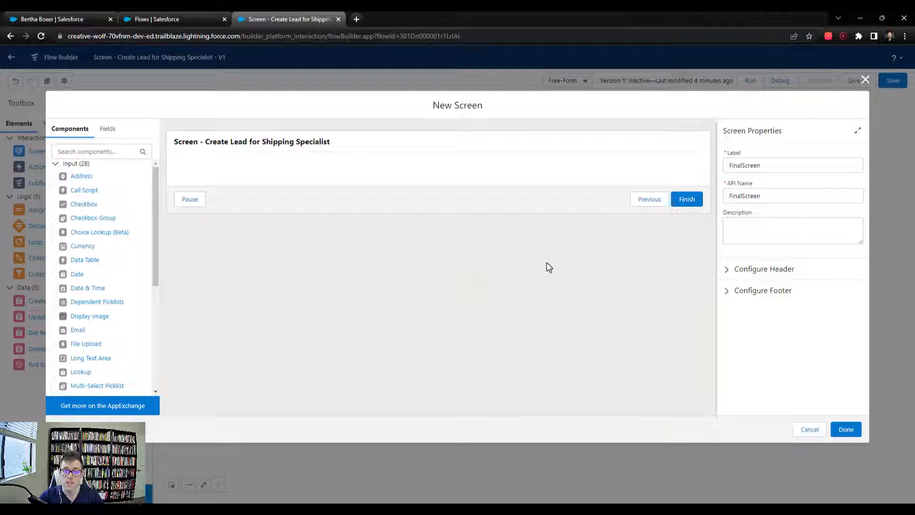
{"action": "mouse_move", "coordinate": [831, 462]}
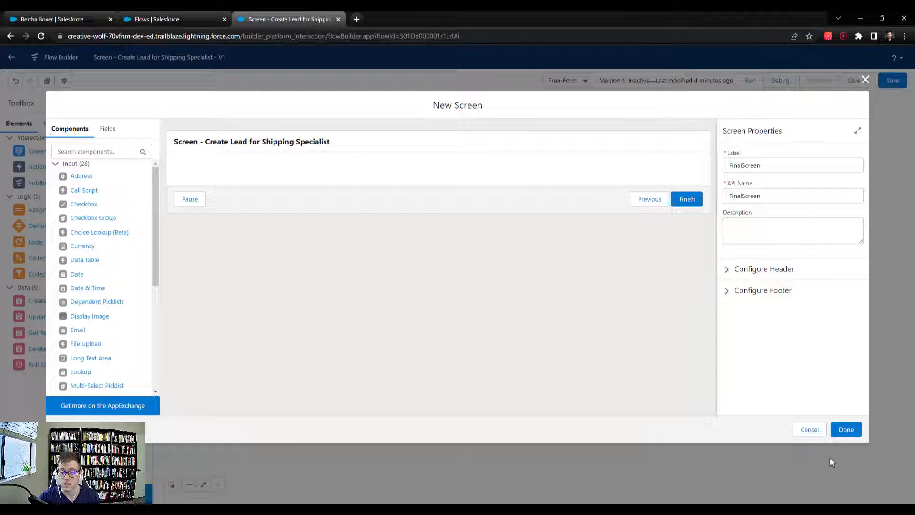
{"action": "left_click", "coordinate": [846, 428]}
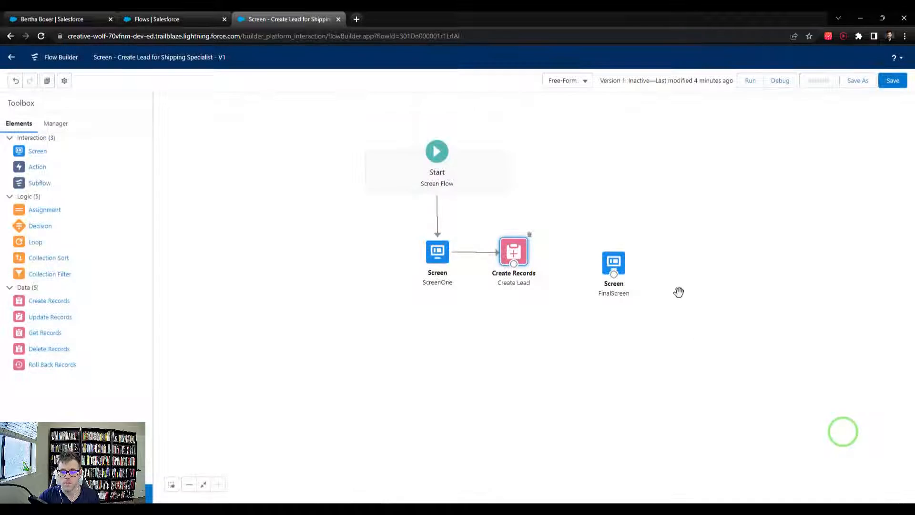
Step: Position FinalScreen, connect Create Lead to it, and save the flow
{"action": "left_click_drag", "start_coordinate": [613, 260], "coordinate": [599, 248]}
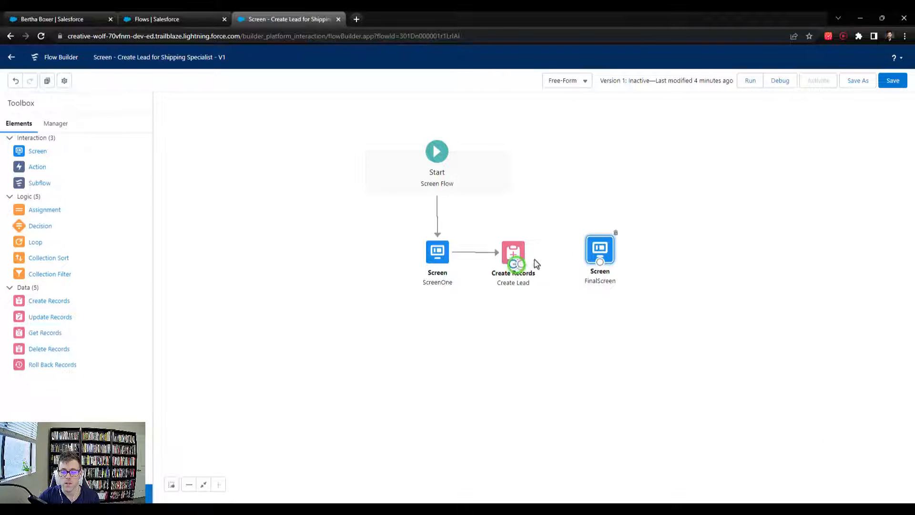
{"action": "left_click_drag", "start_coordinate": [513, 252], "coordinate": [600, 252]}
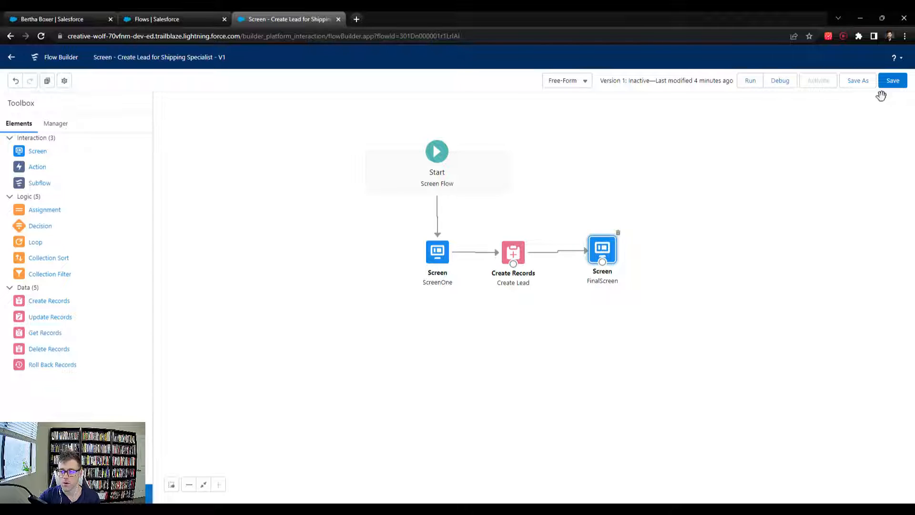
{"action": "left_click", "coordinate": [892, 81]}
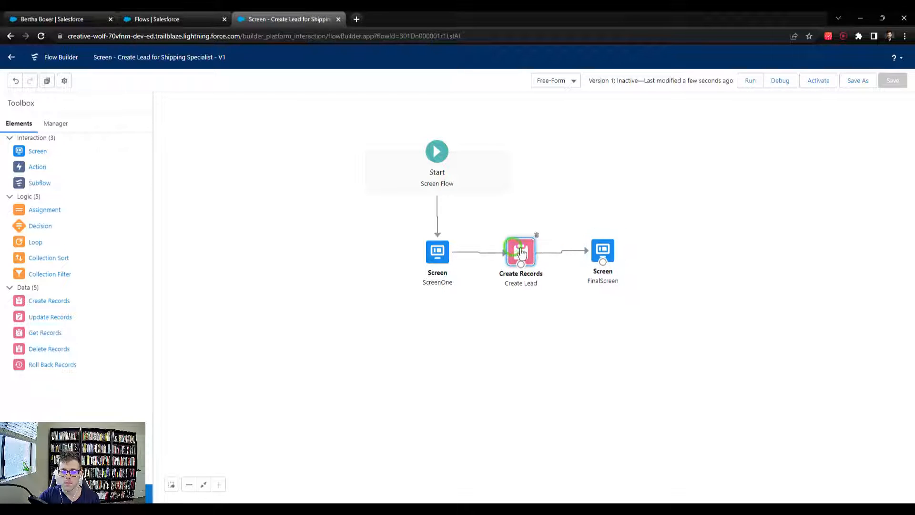
{"action": "left_click_drag", "start_coordinate": [521, 252], "coordinate": [518, 250]}
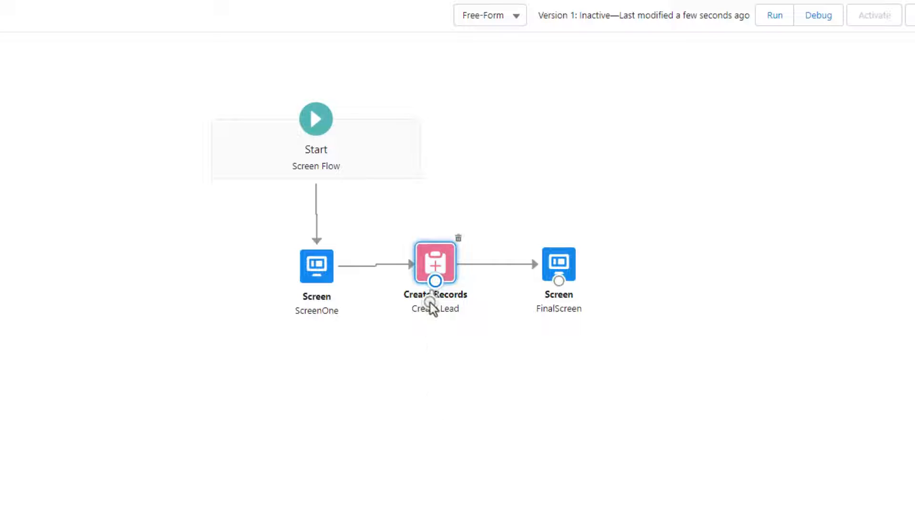
{"action": "left_click_drag", "start_coordinate": [435, 286], "coordinate": [462, 408]}
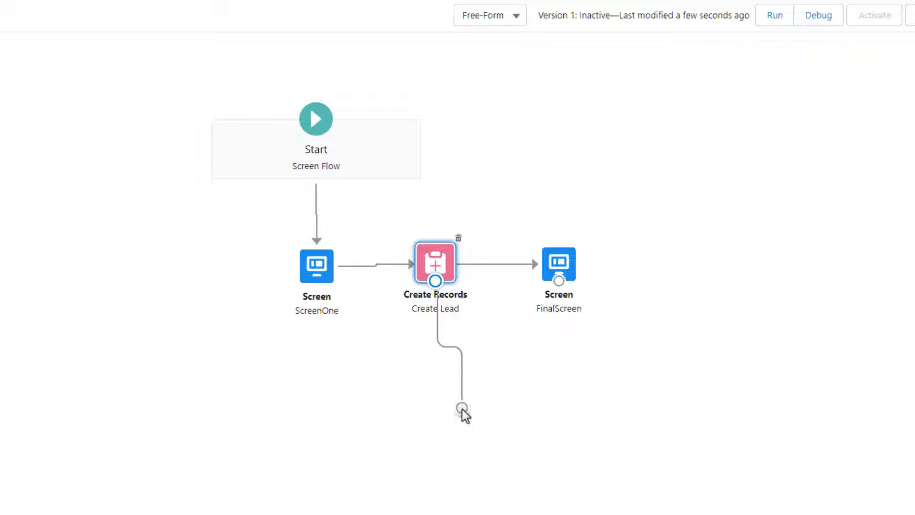
{"action": "left_click_drag", "start_coordinate": [461, 408], "coordinate": [358, 360]}
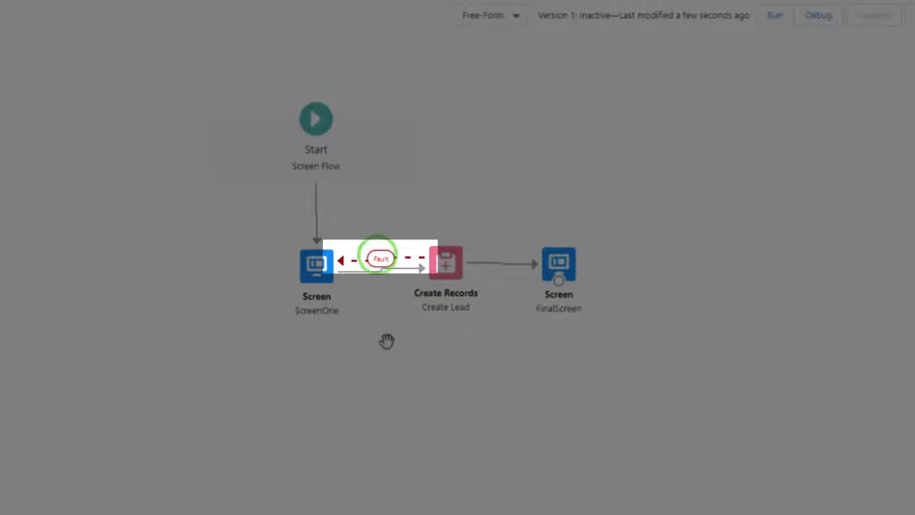
{"action": "mouse_move", "coordinate": [412, 279]}
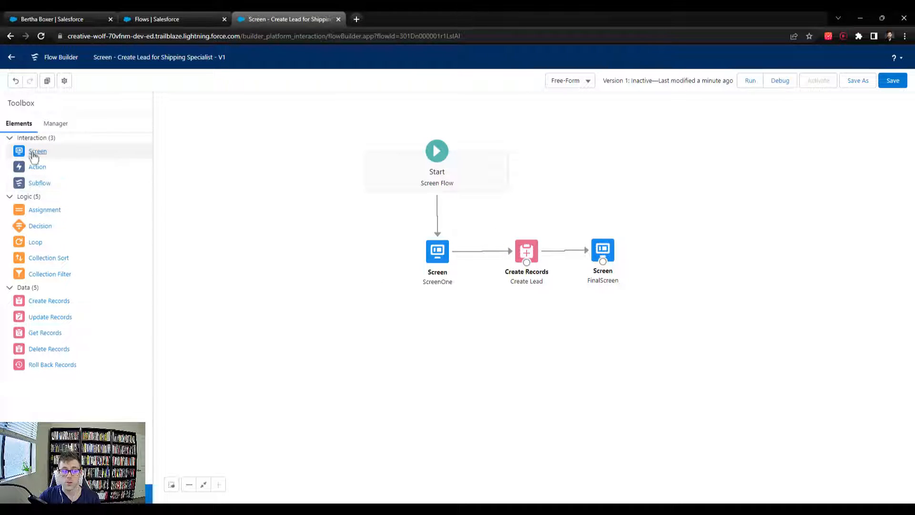
{"action": "mouse_move", "coordinate": [37, 151]}
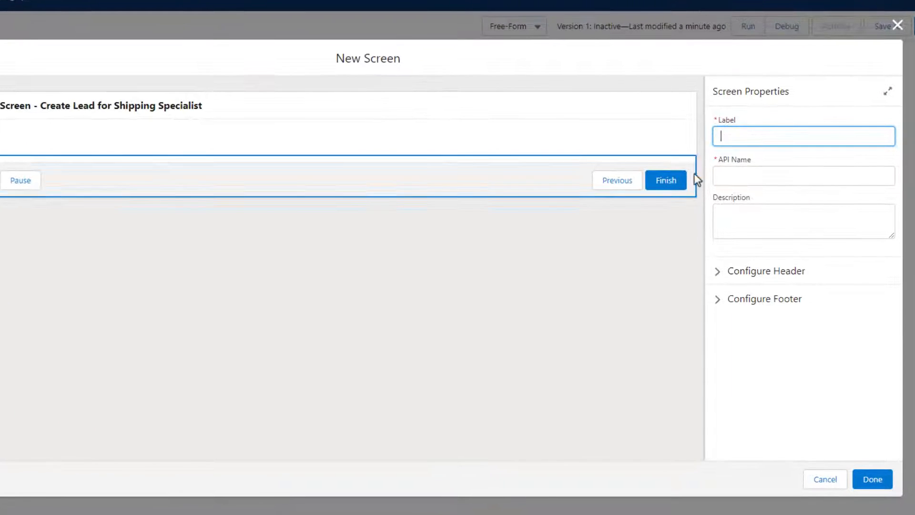
Step: Label the screen ErrorScreen, turn off its header, and hide Previous and Pause
{"action": "type", "text": "ErrorScreen"}
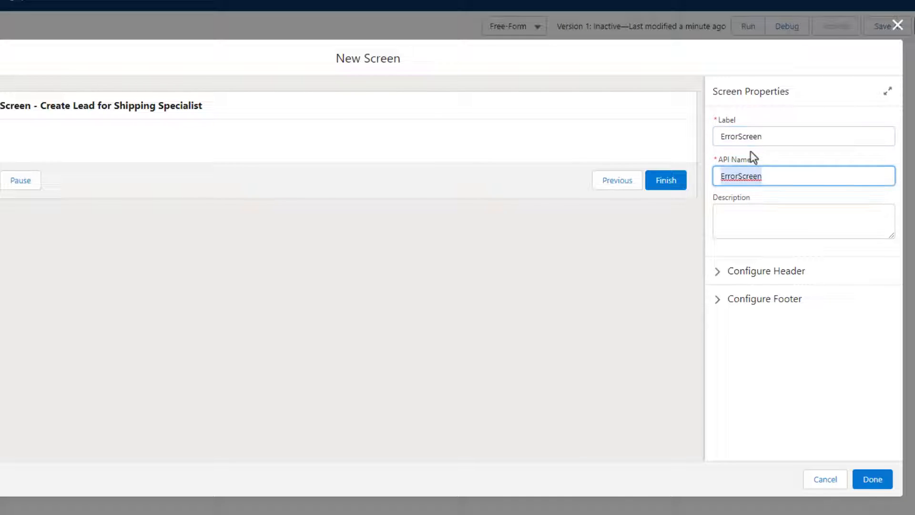
{"action": "left_click", "coordinate": [765, 270]}
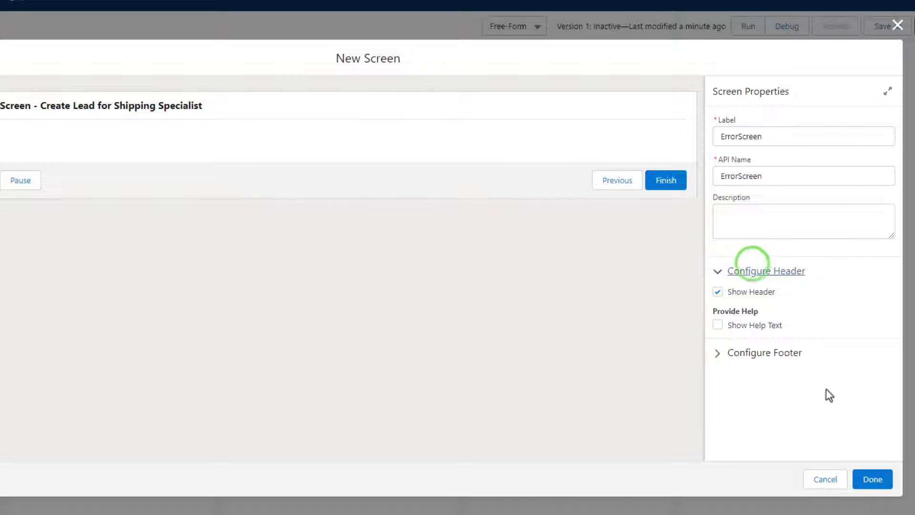
{"action": "left_click", "coordinate": [718, 292]}
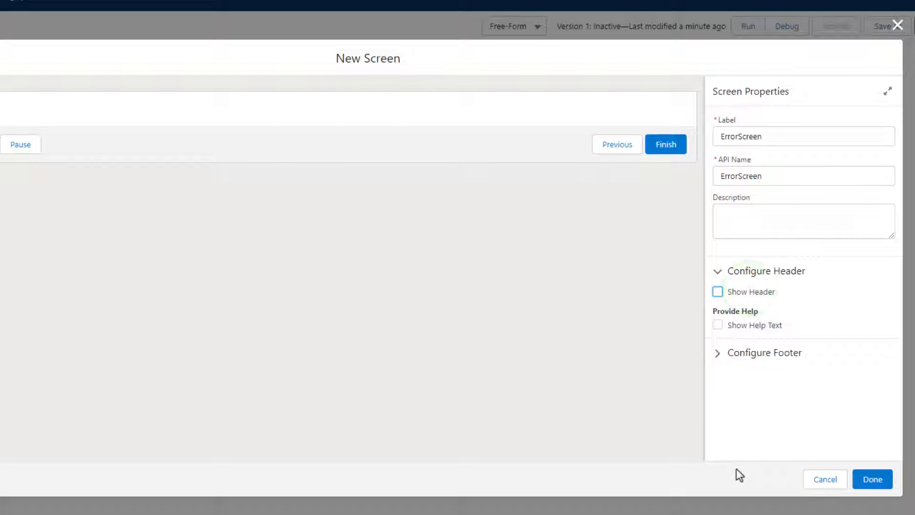
{"action": "left_click", "coordinate": [765, 352]}
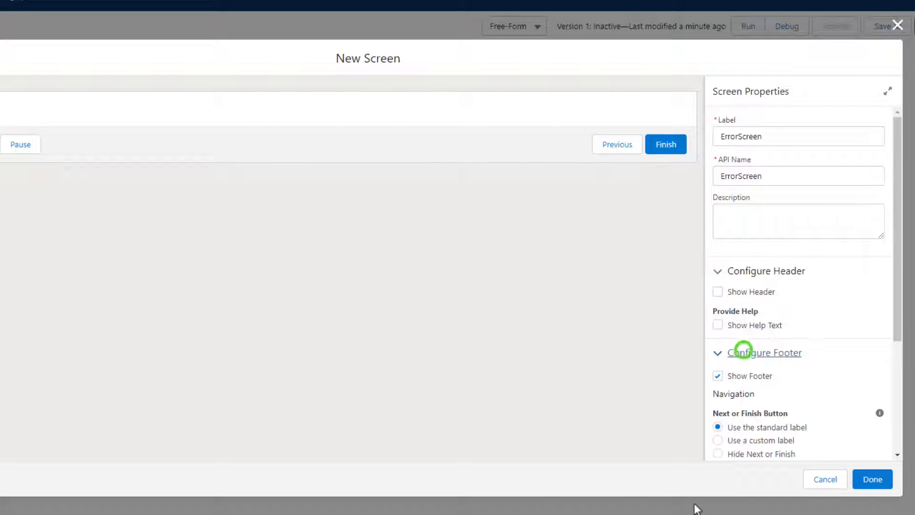
{"action": "left_click", "coordinate": [718, 389]}
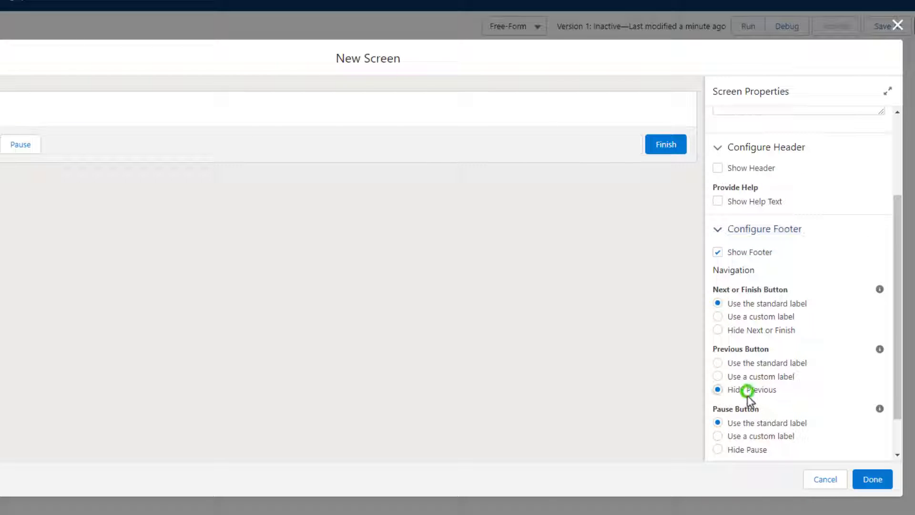
{"action": "left_click", "coordinate": [717, 449]}
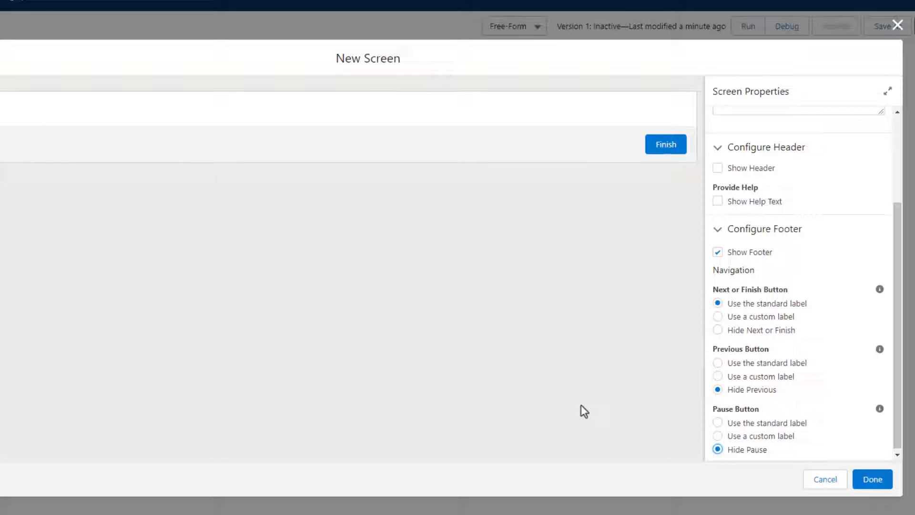
{"action": "mouse_move", "coordinate": [559, 415]}
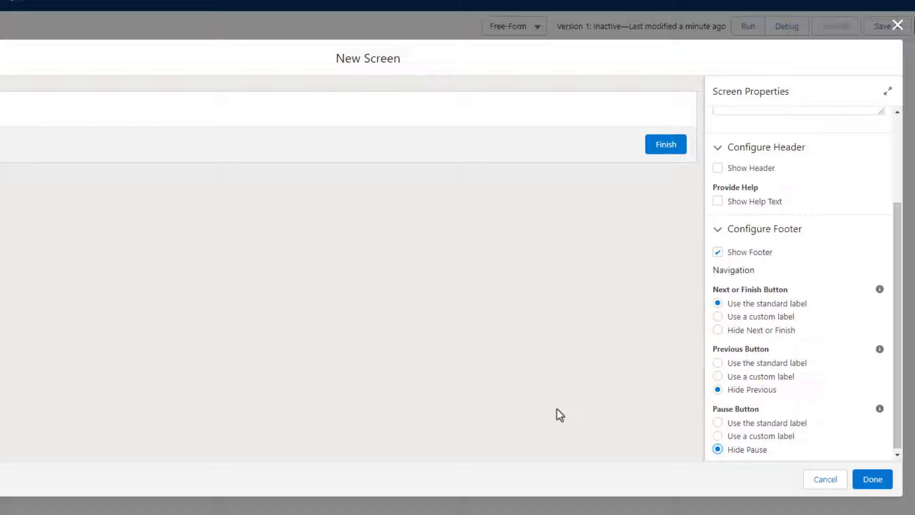
{"action": "mouse_move", "coordinate": [505, 453]}
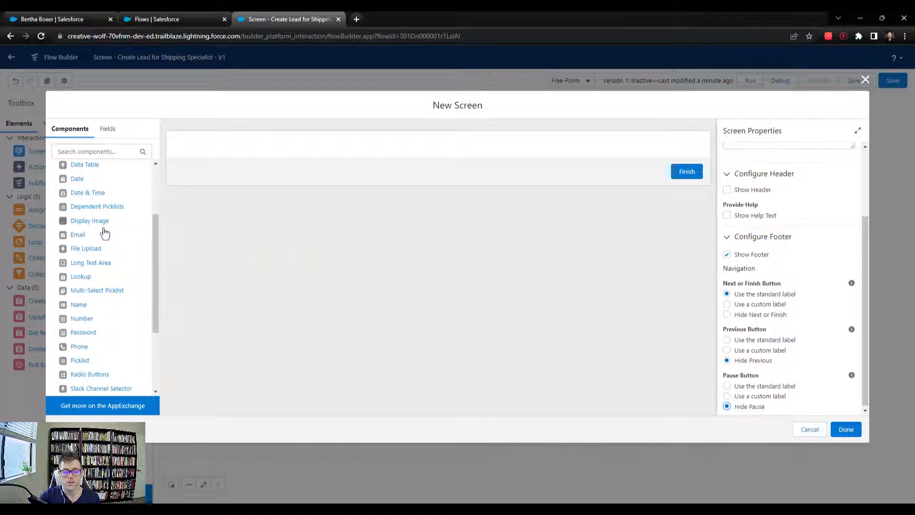
Step: Name the Display Text component ErrorMessage and set its font size to 16
{"action": "scroll", "scroll_direction": "down", "scroll_amount": 3}
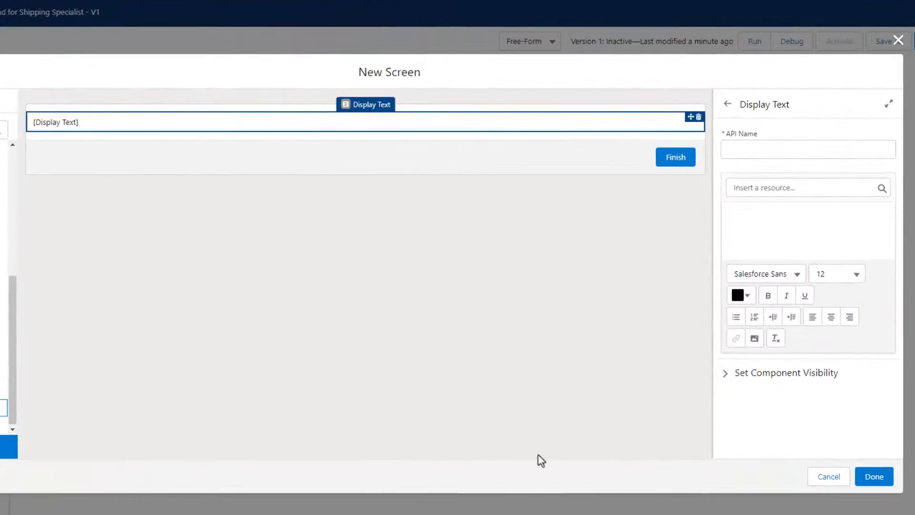
{"action": "type", "text": "ErrorMessage"}
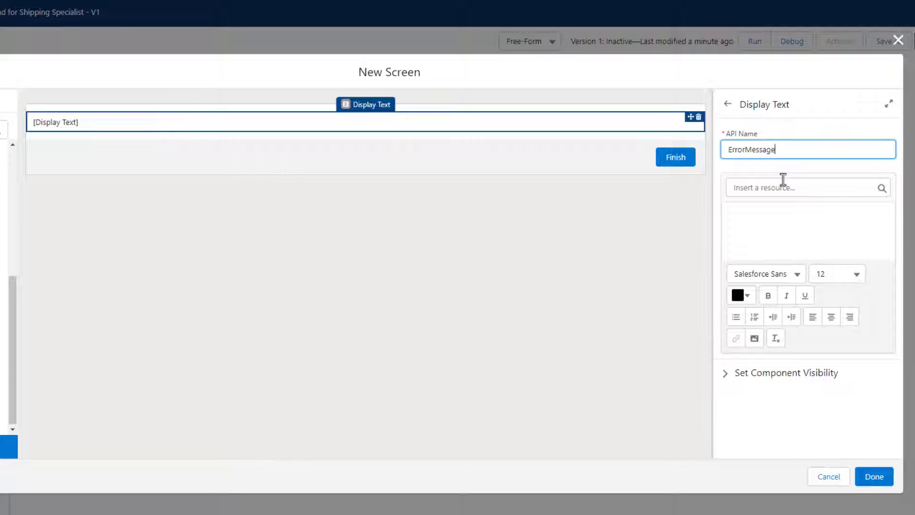
{"action": "left_click", "coordinate": [855, 274]}
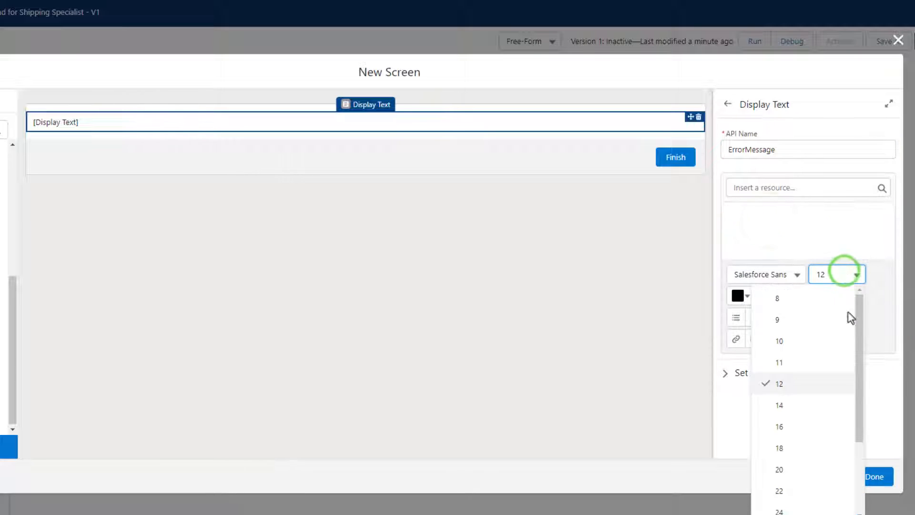
{"action": "left_click", "coordinate": [778, 426]}
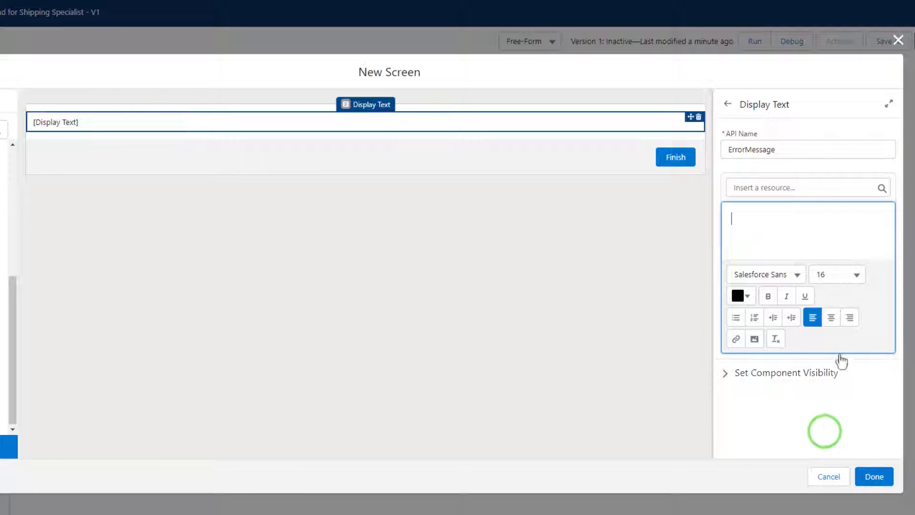
{"action": "left_click", "coordinate": [836, 274]}
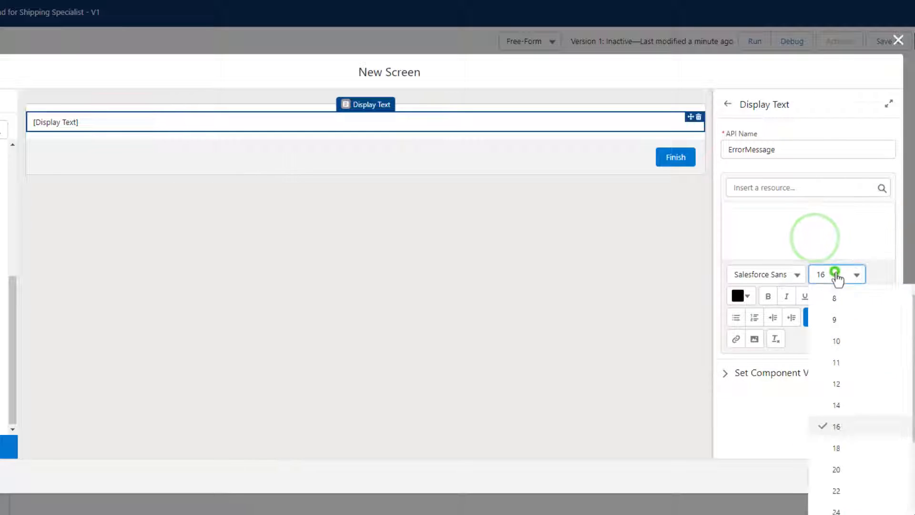
Step: Type 'An error occurred:' into the ErrorMessage display text
{"action": "left_click", "coordinate": [835, 447]}
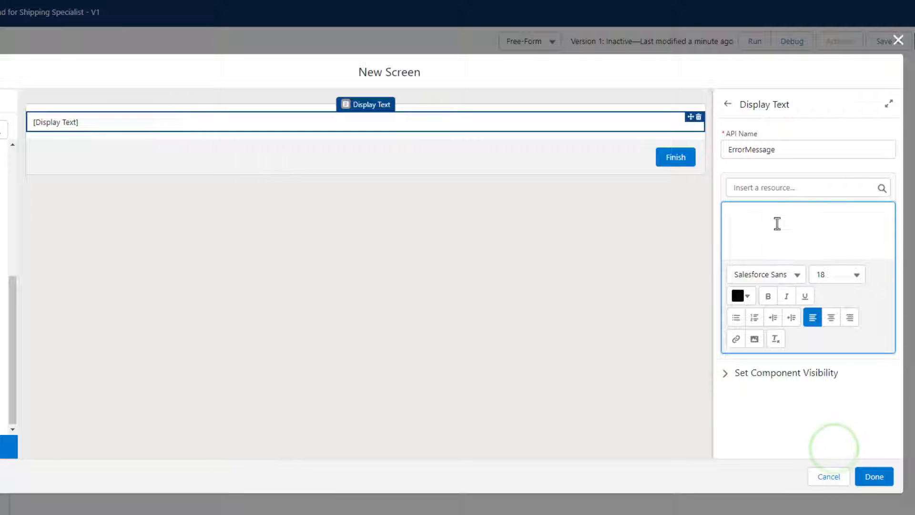
{"action": "type", "text": "An error"}
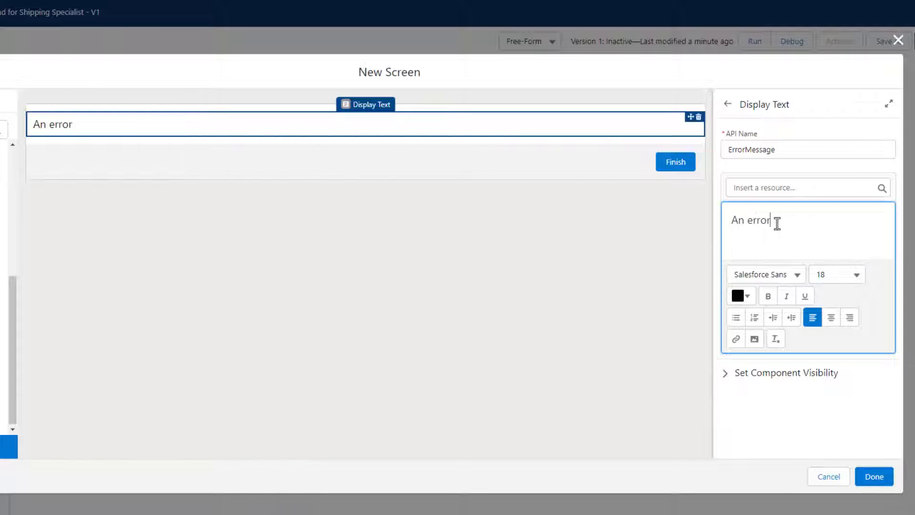
{"action": "type", "text": "occure"}
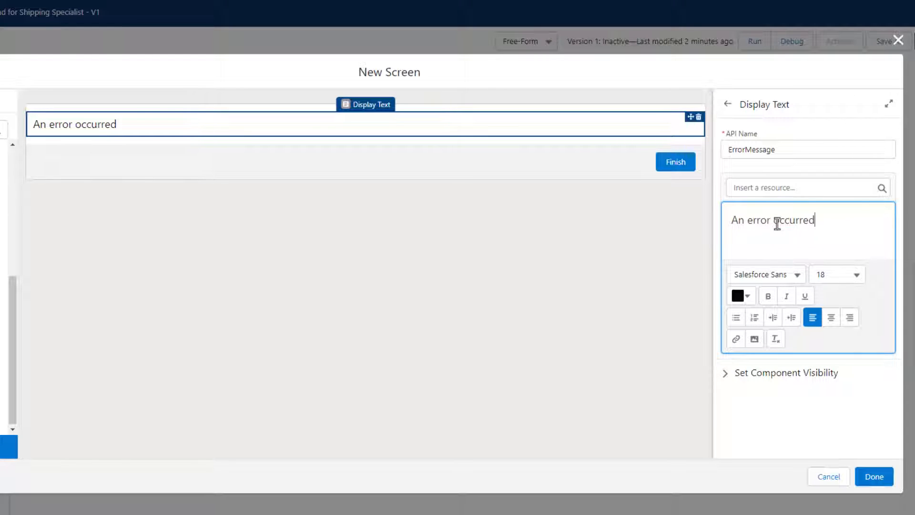
{"action": "type", "text": ":"}
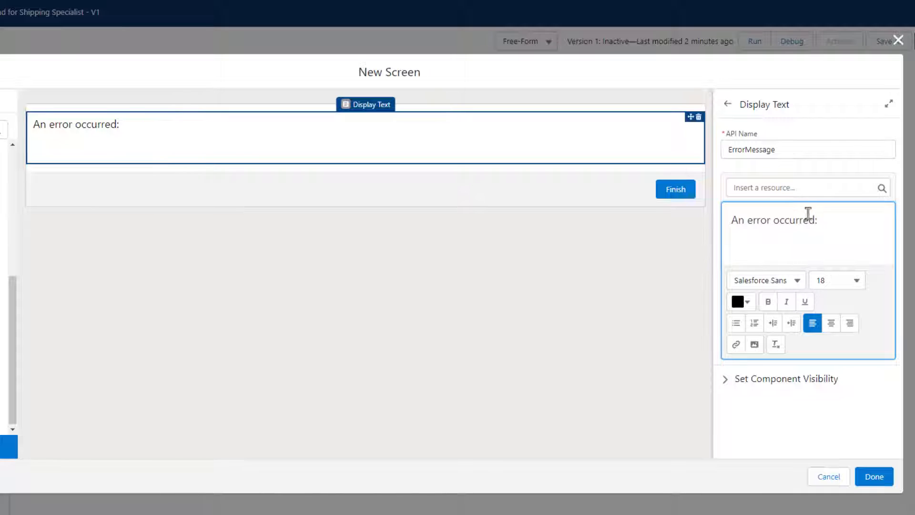
Step: Insert the {!$Flow.FaultMessage} global variable into the ErrorMessage text
{"action": "left_click", "coordinate": [807, 187]}
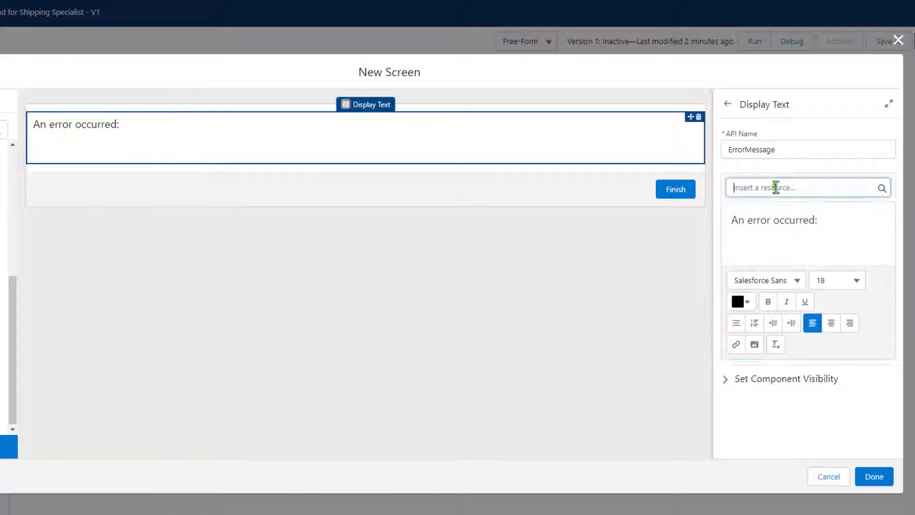
{"action": "left_click", "coordinate": [808, 187]}
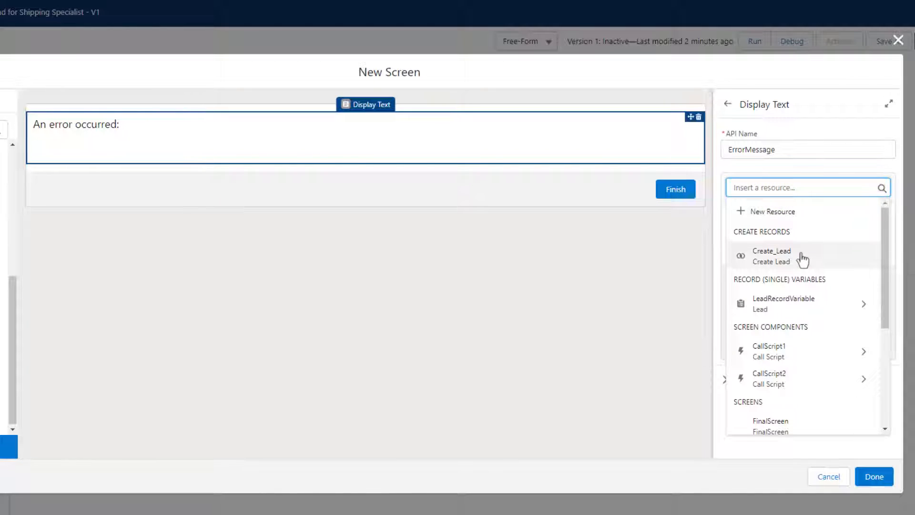
{"action": "scroll", "scroll_direction": "down", "scroll_amount": 3}
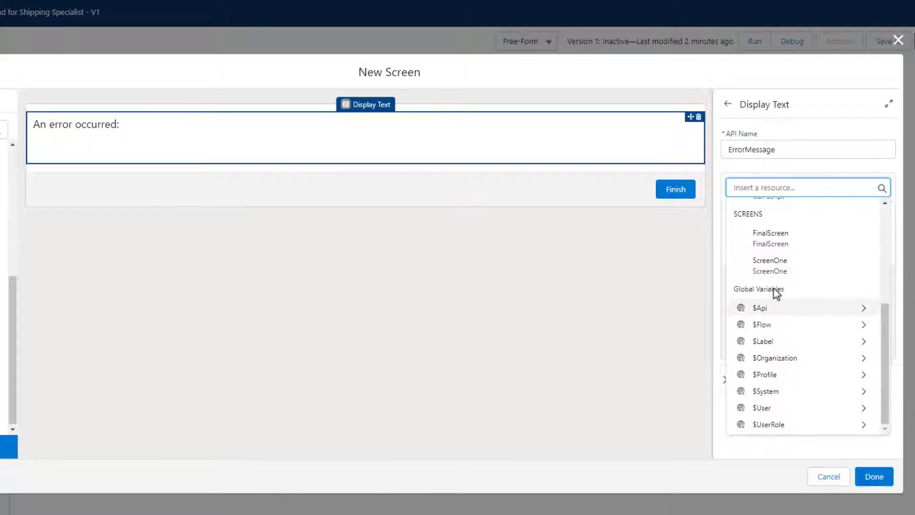
{"action": "mouse_move", "coordinate": [817, 341]}
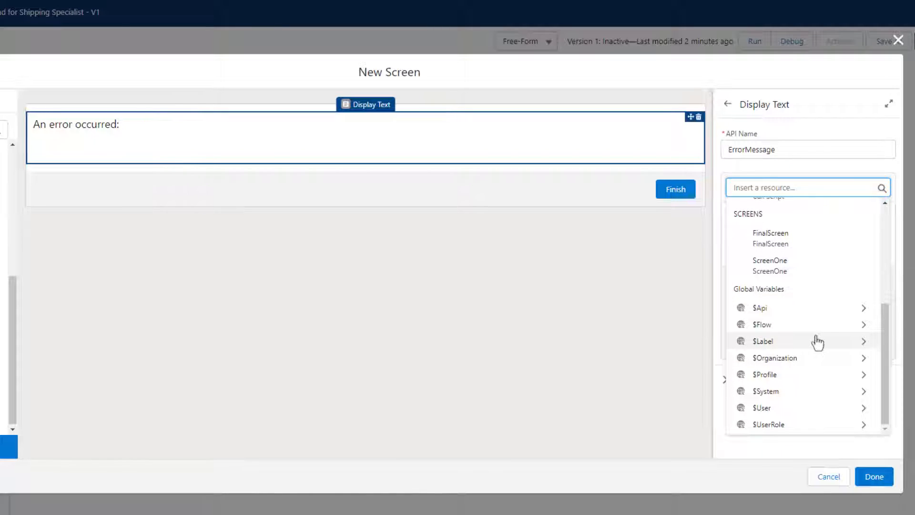
{"action": "mouse_move", "coordinate": [781, 308]}
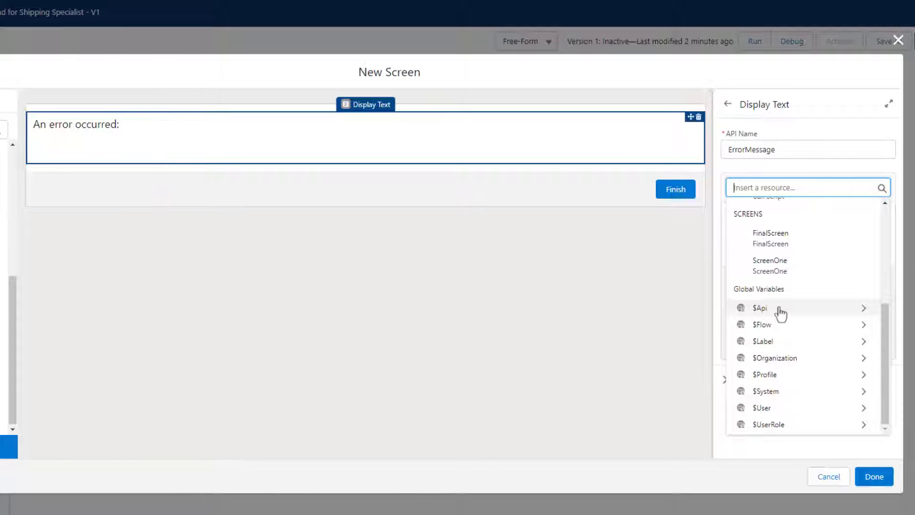
{"action": "mouse_move", "coordinate": [779, 324]}
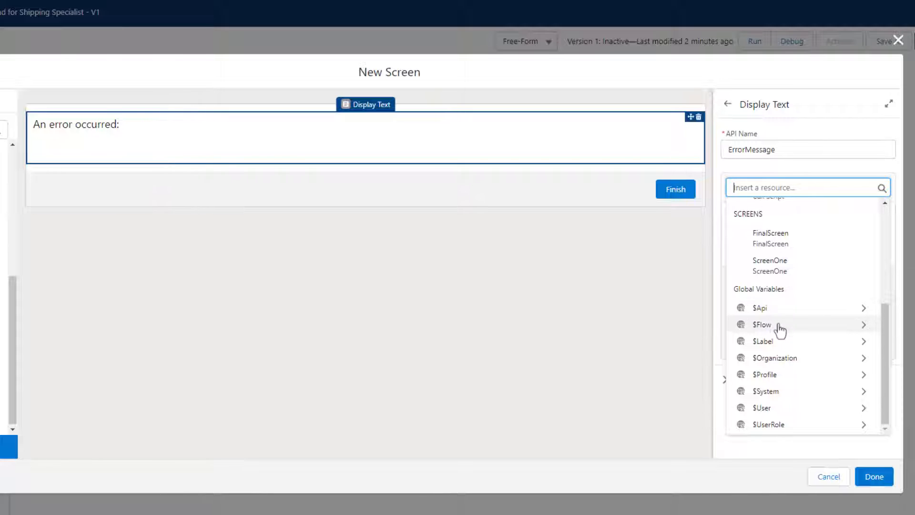
{"action": "left_click", "coordinate": [761, 325]}
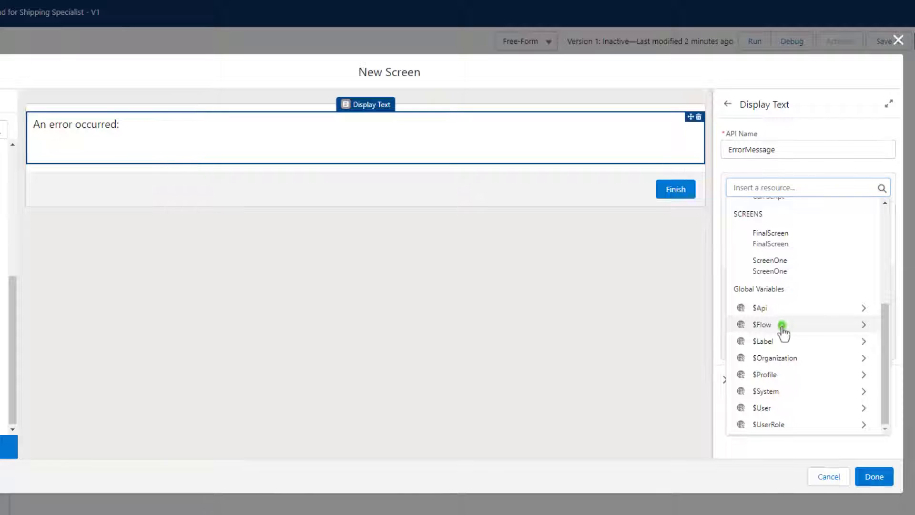
{"action": "left_click", "coordinate": [761, 325]}
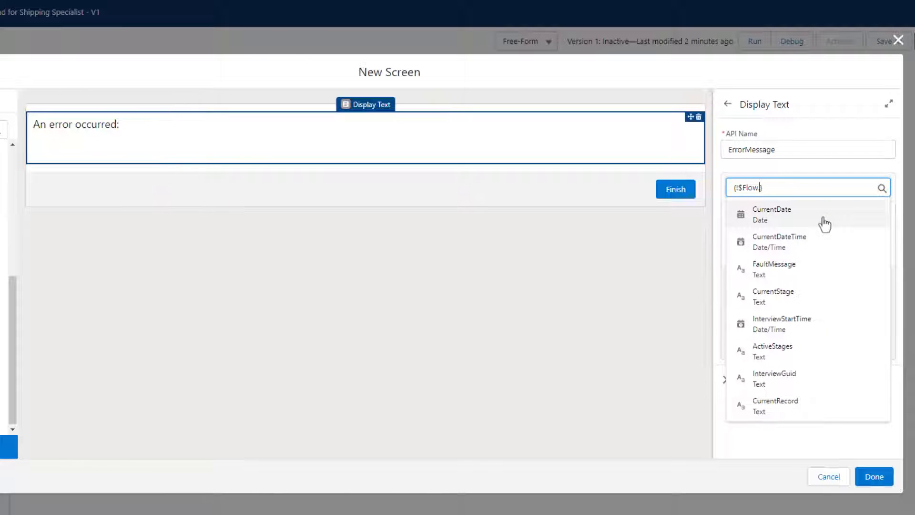
{"action": "mouse_move", "coordinate": [816, 228]}
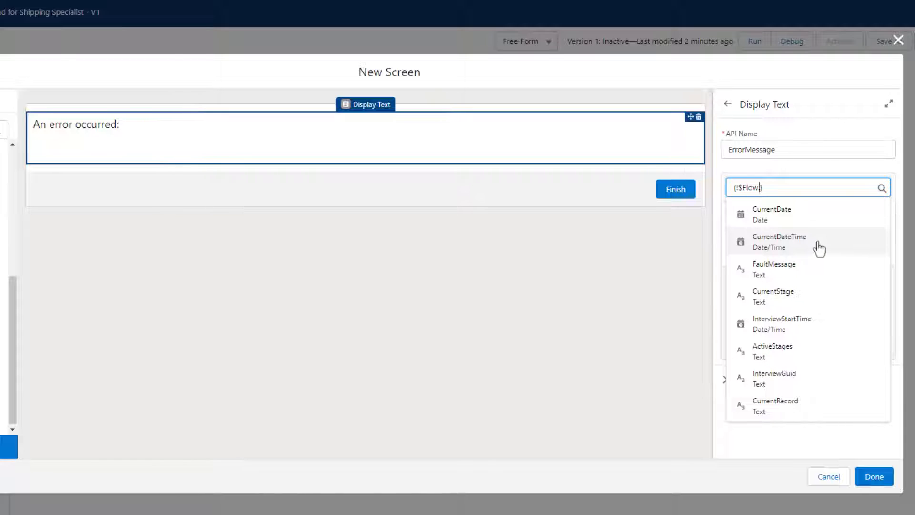
{"action": "mouse_move", "coordinate": [831, 280]}
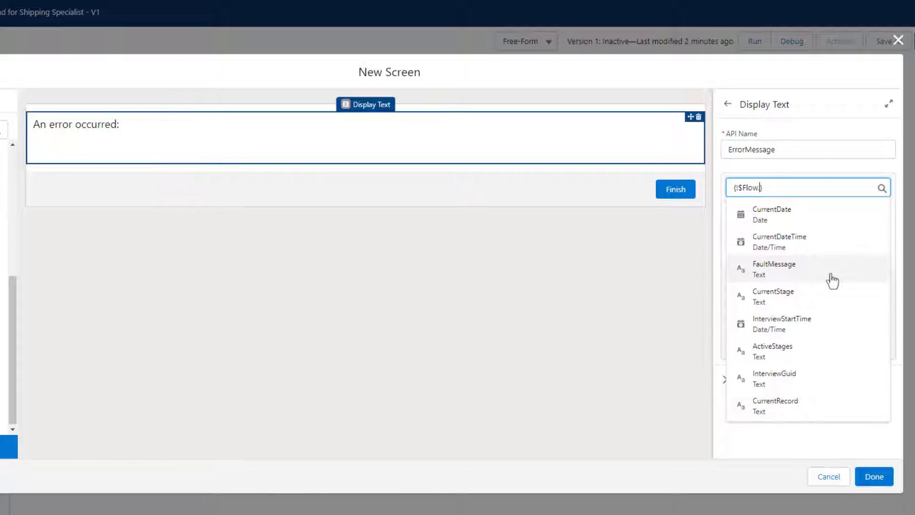
{"action": "left_click", "coordinate": [774, 268]}
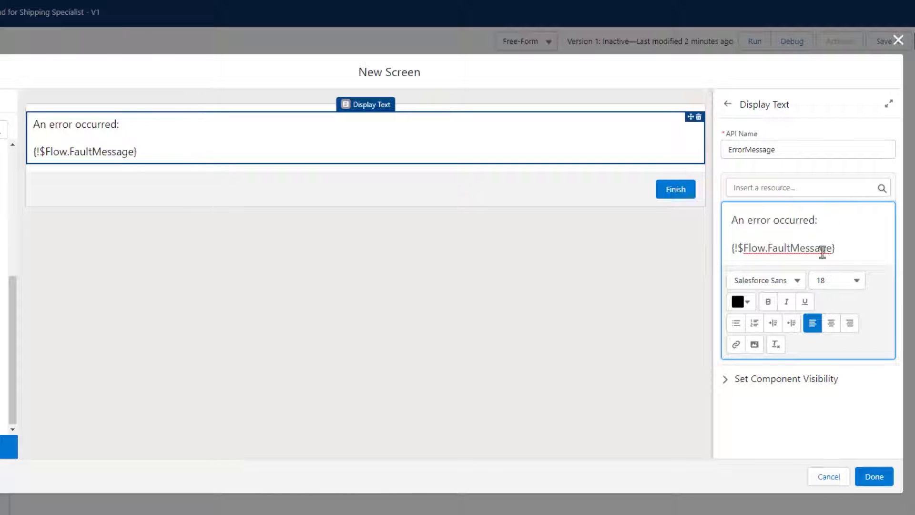
{"action": "mouse_move", "coordinate": [804, 274]}
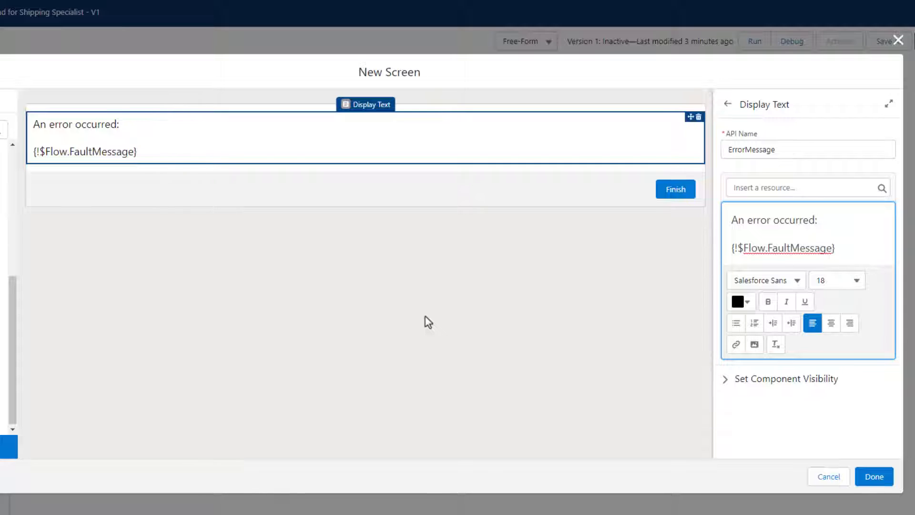
Step: Add the line 'If the issue persists please send this error message to your Salesforce administrator'
{"action": "left_click", "coordinate": [759, 275]}
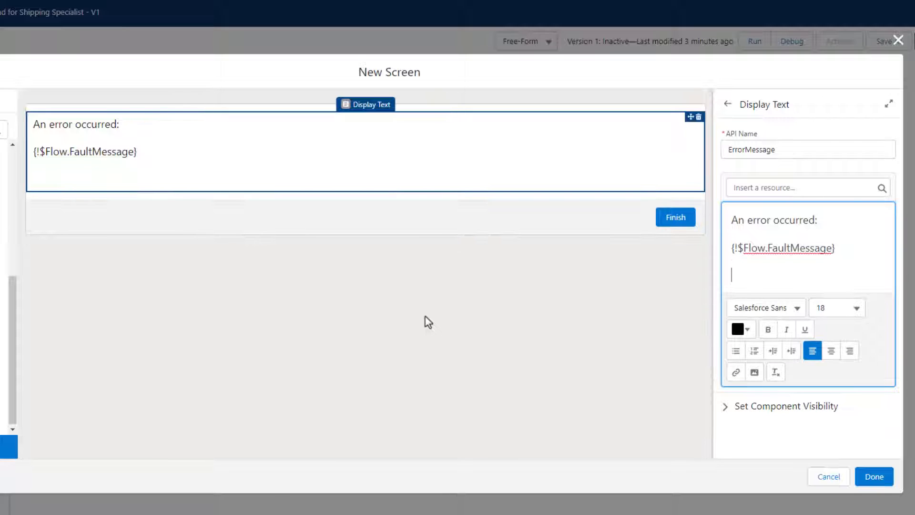
{"action": "type", "text": "If"}
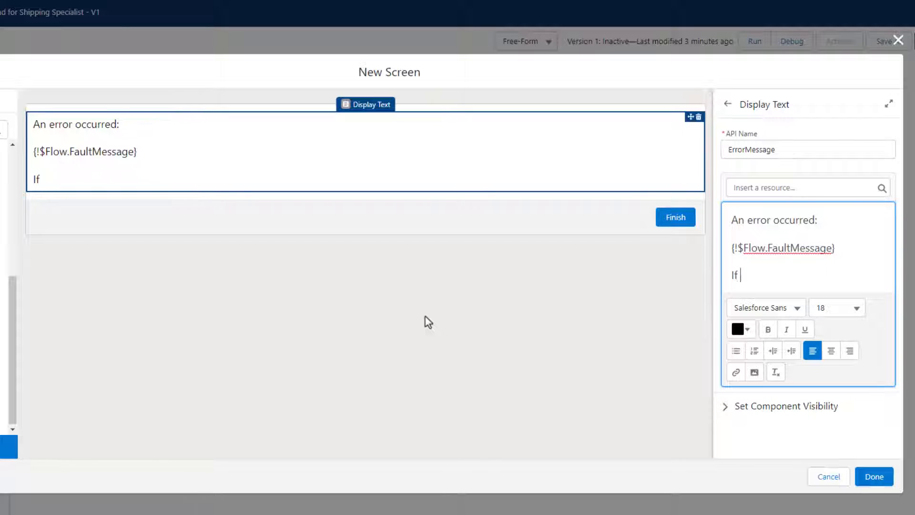
{"action": "type", "text": "the issue persi"}
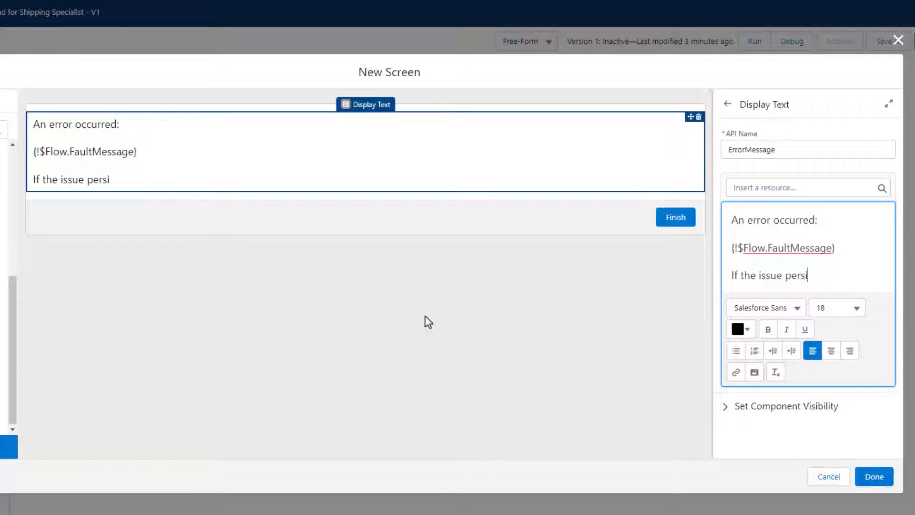
{"action": "type", "text": "sts please send t"}
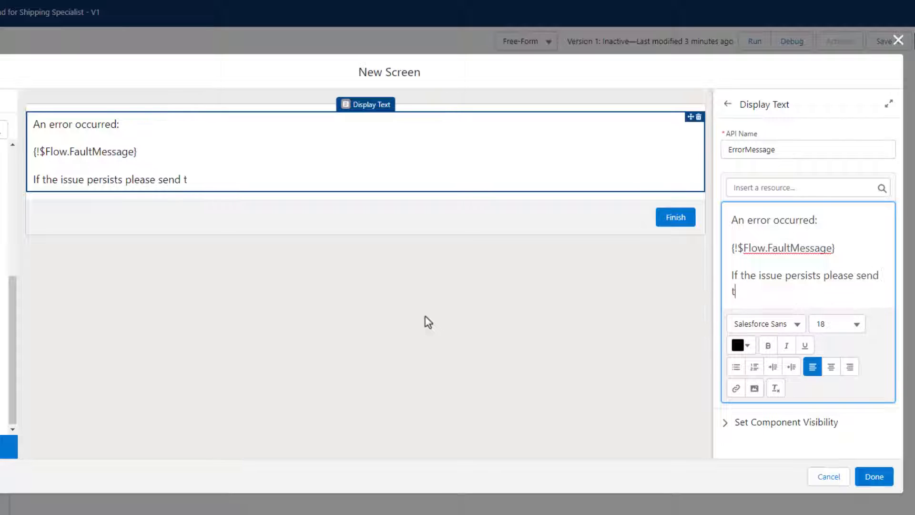
{"action": "type", "text": "his error mes"}
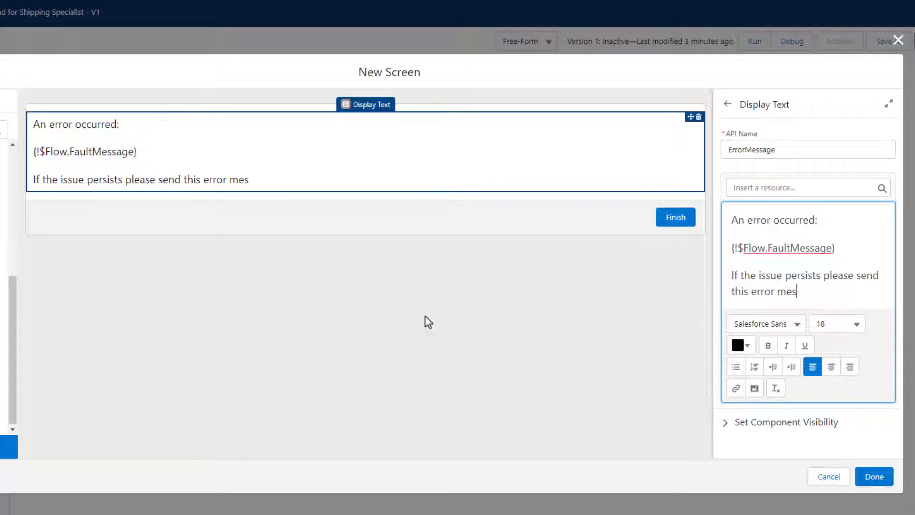
{"action": "type", "text": "sage to your Salesforce Administrator"}
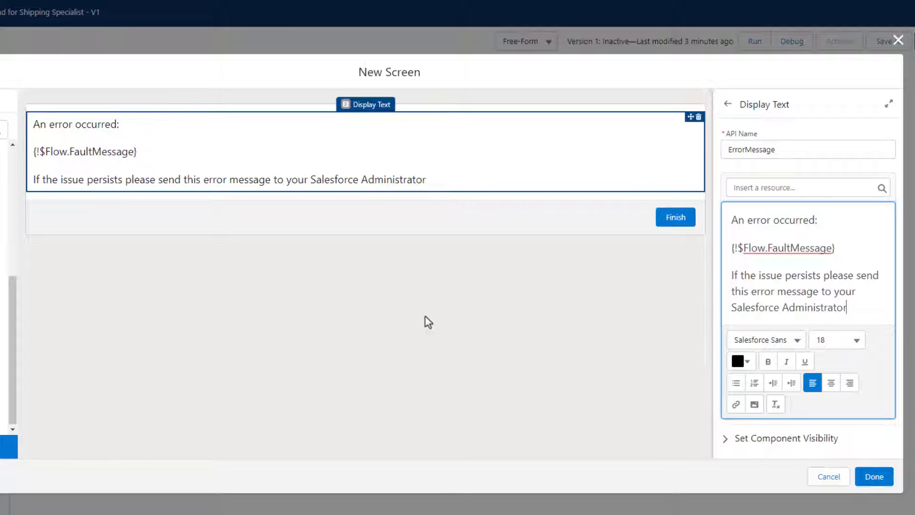
{"action": "mouse_move", "coordinate": [429, 315]}
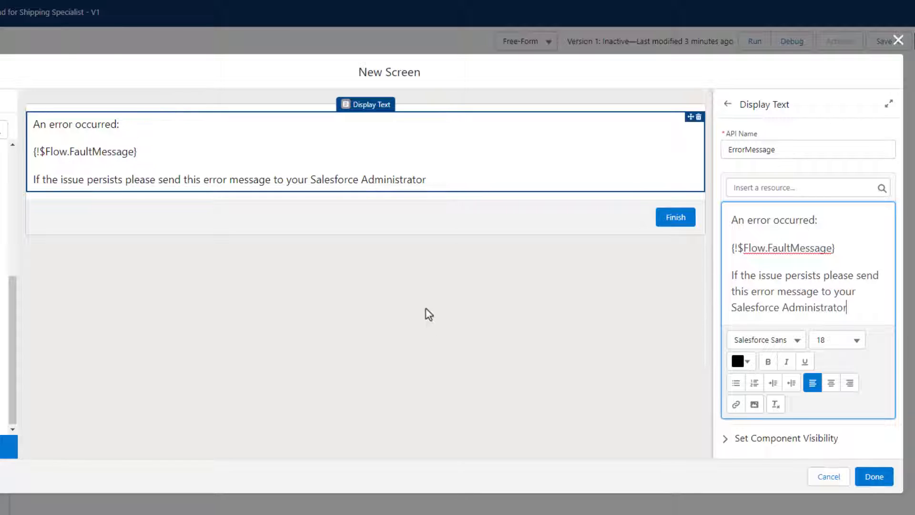
{"action": "mouse_move", "coordinate": [422, 344]}
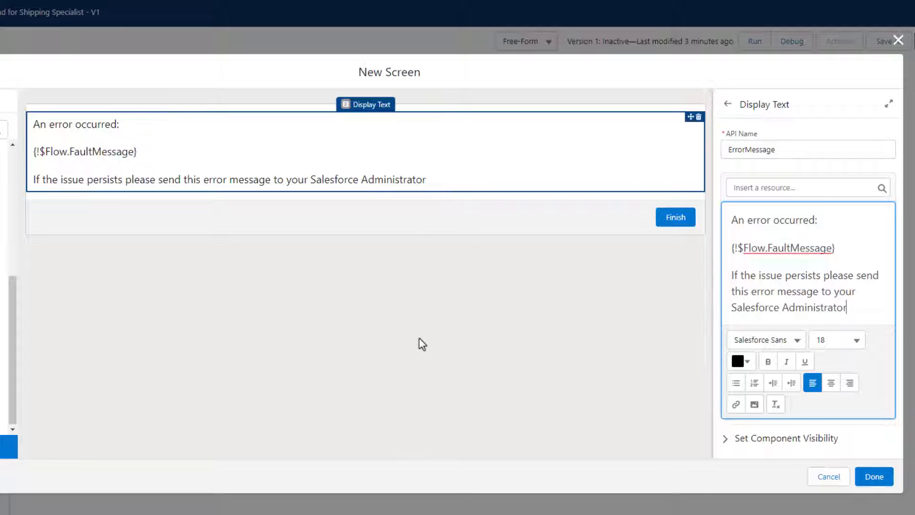
{"action": "mouse_move", "coordinate": [488, 343]}
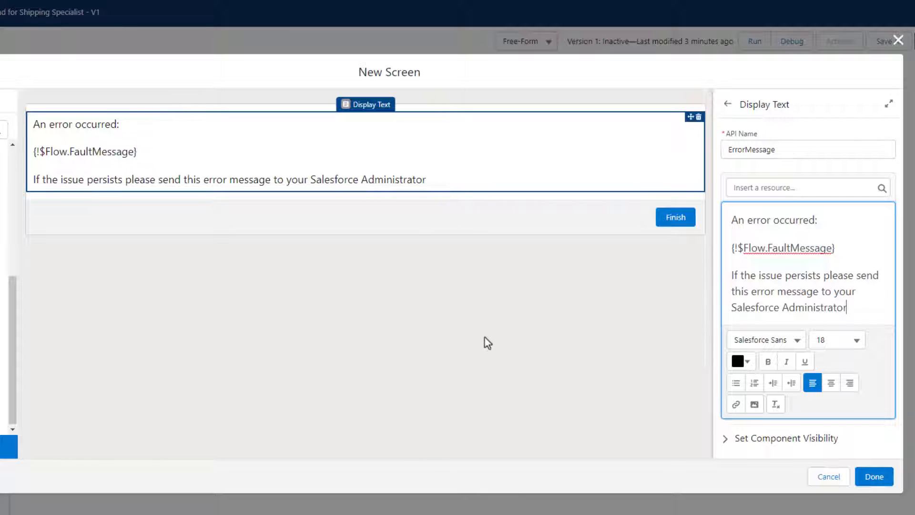
{"action": "mouse_move", "coordinate": [496, 302]}
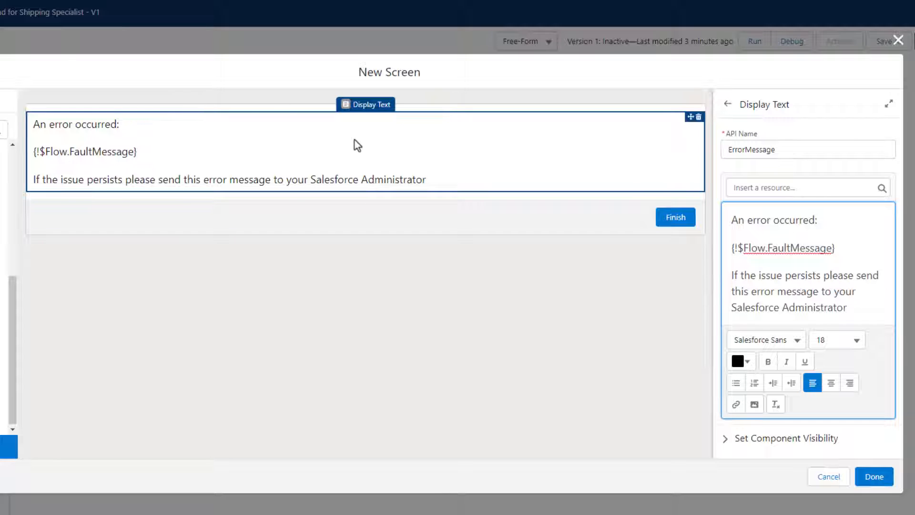
{"action": "mouse_move", "coordinate": [238, 146]}
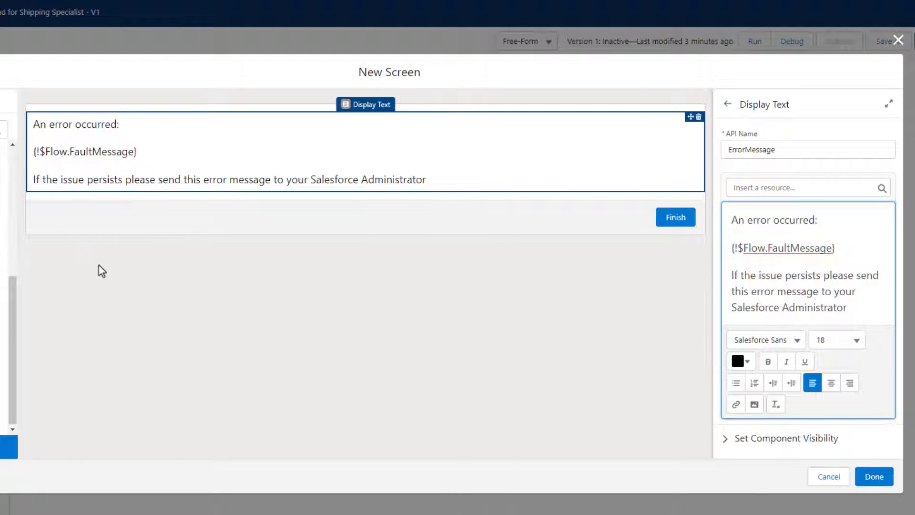
Step: End the line with a period and prepend 'Please try again, and' to it
{"action": "type", "text": "."}
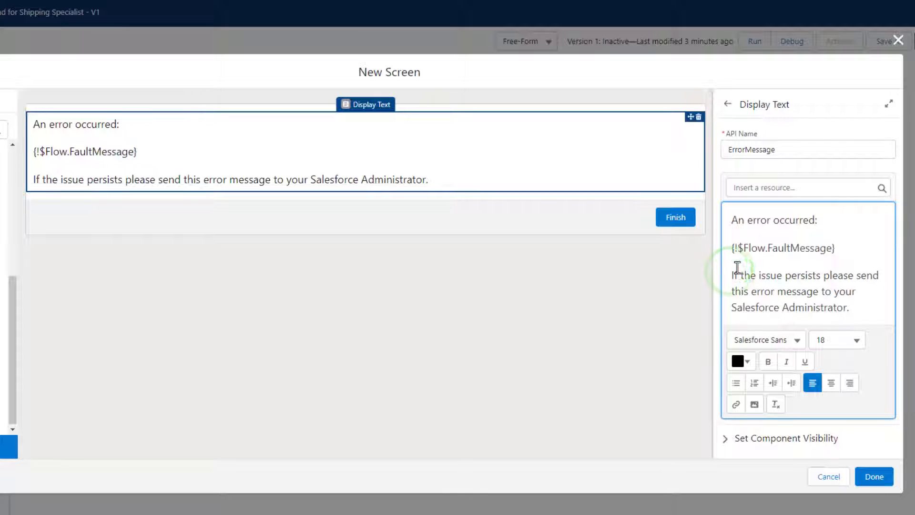
{"action": "type", "text": "Please try again, and f"}
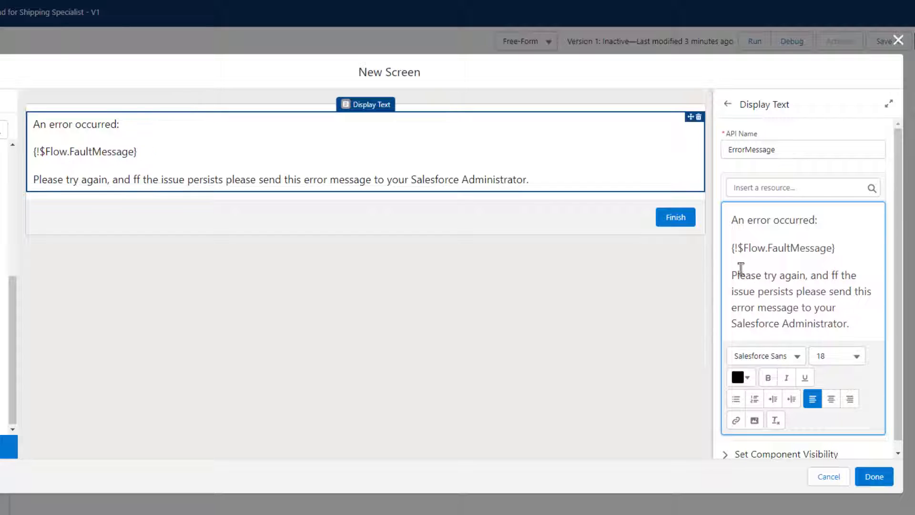
{"action": "type", "text": "if"}
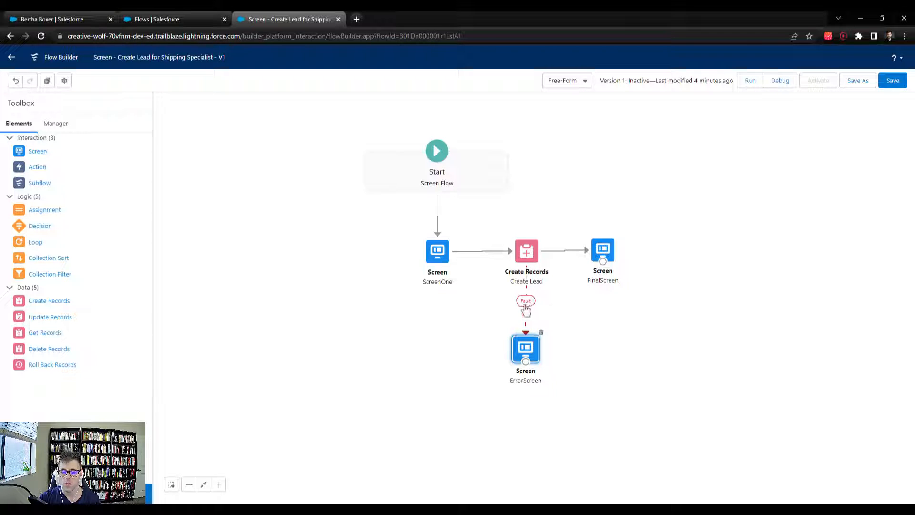
{"action": "mouse_move", "coordinate": [525, 251]}
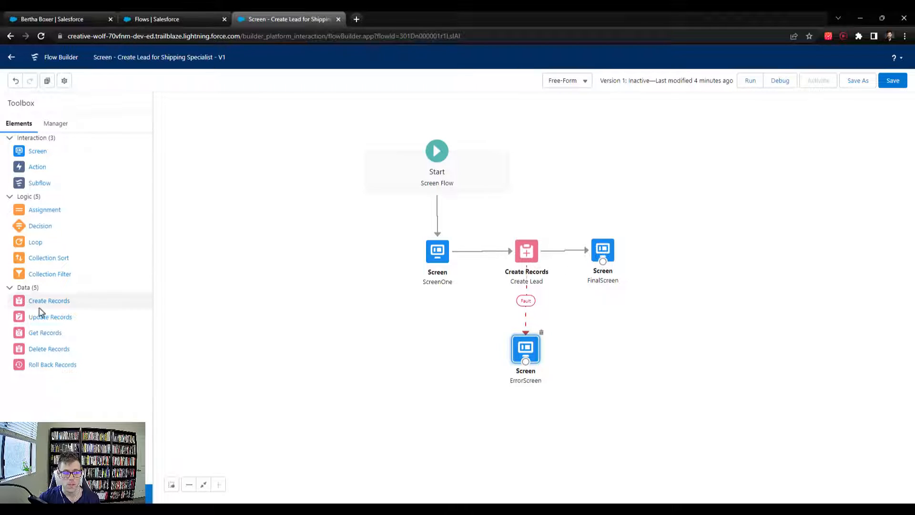
Step: Close the screen editor with ErrorScreen on the fault path and launch Debug
{"action": "left_click", "coordinate": [603, 251]}
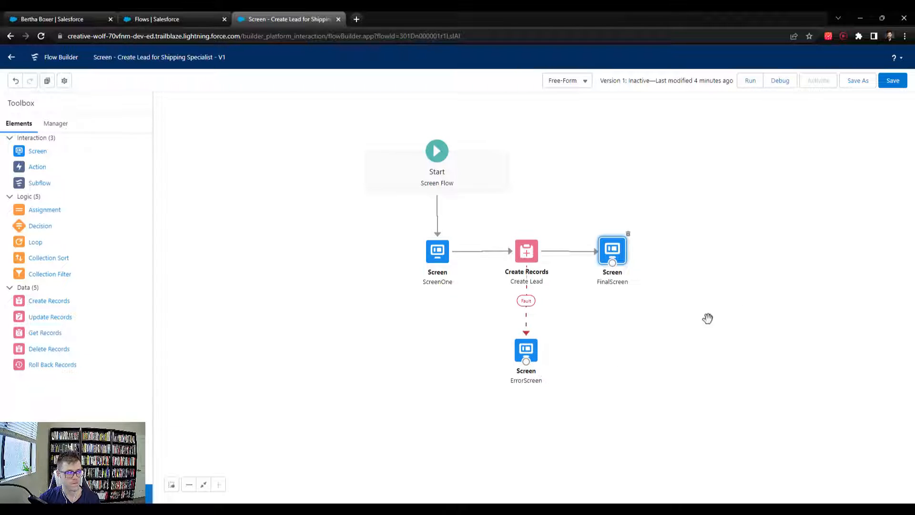
{"action": "left_click", "coordinate": [893, 80]}
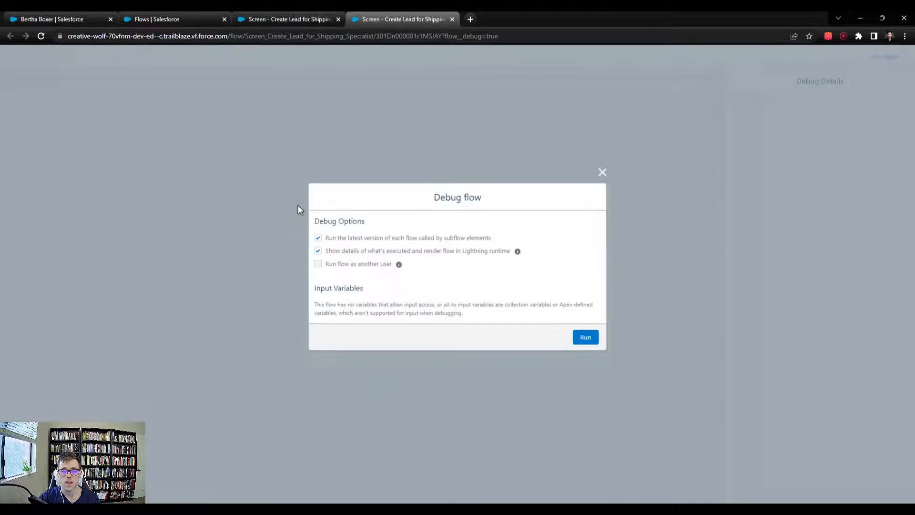
{"action": "left_click", "coordinate": [584, 337]}
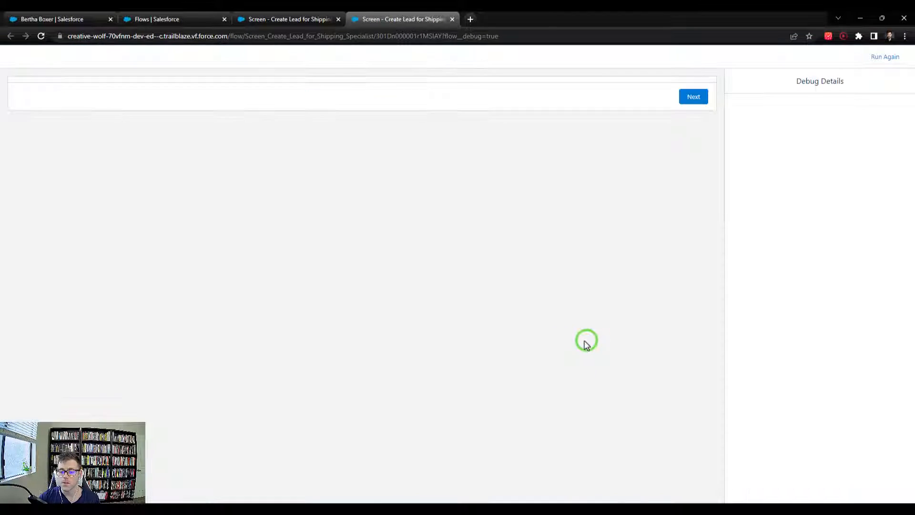
{"action": "left_click", "coordinate": [693, 96]}
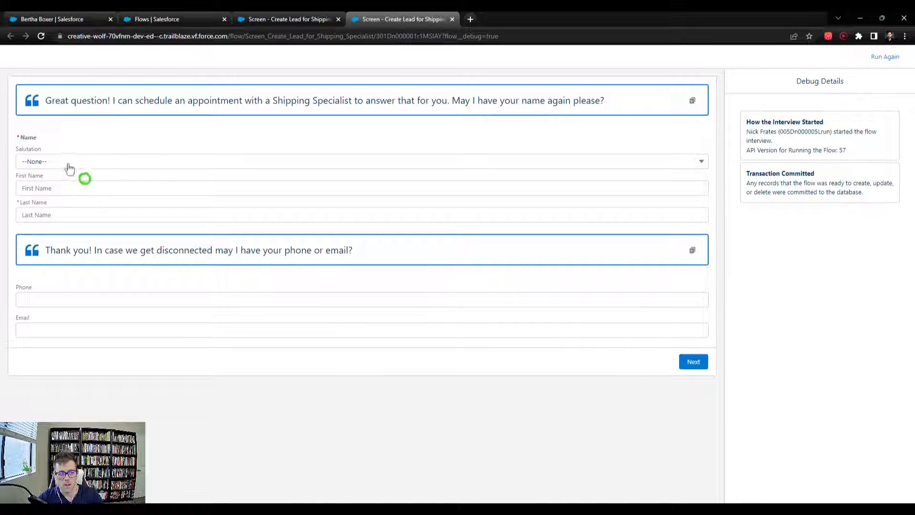
{"action": "type", "text": "Bob"}
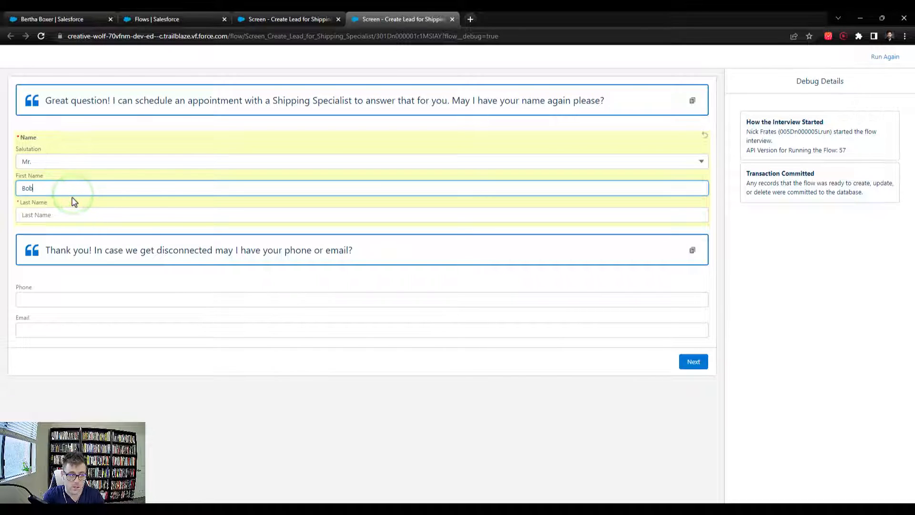
{"action": "type", "text": "Apples"}
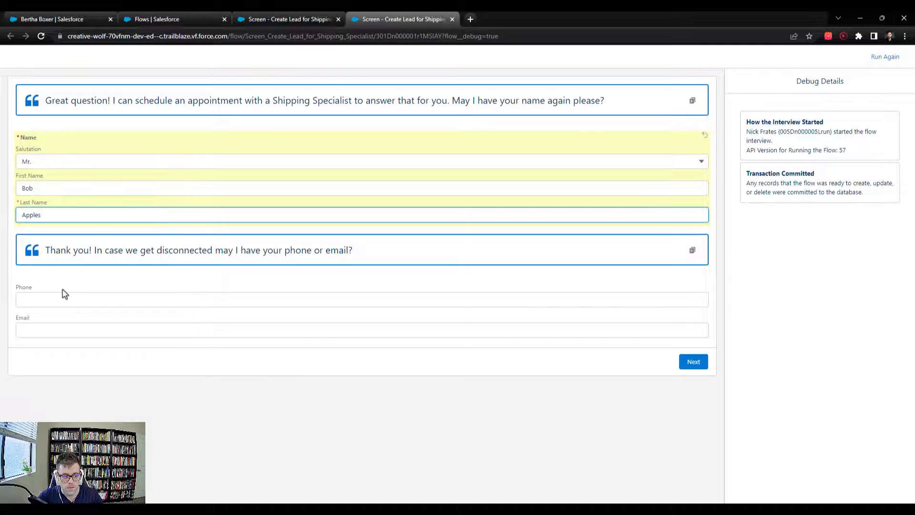
{"action": "type", "text": "444555"}
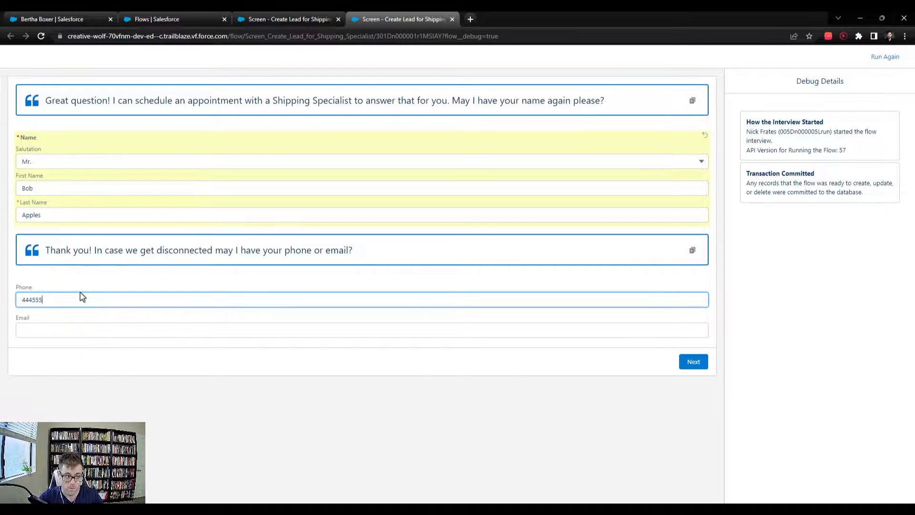
{"action": "type", "text": "8"}
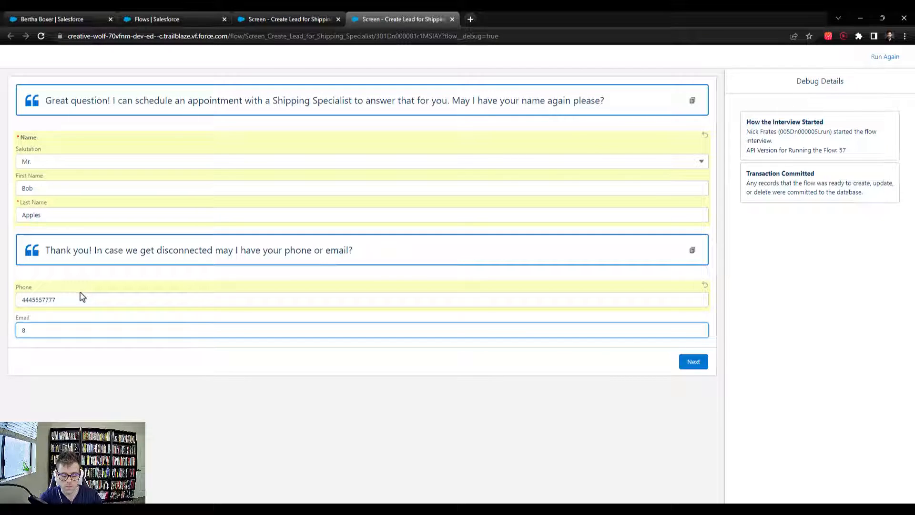
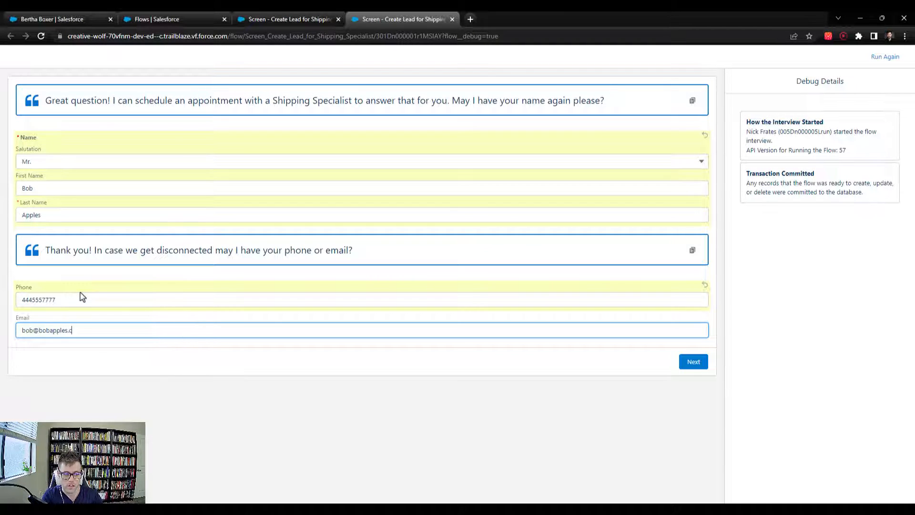
{"action": "left_click", "coordinate": [694, 362]}
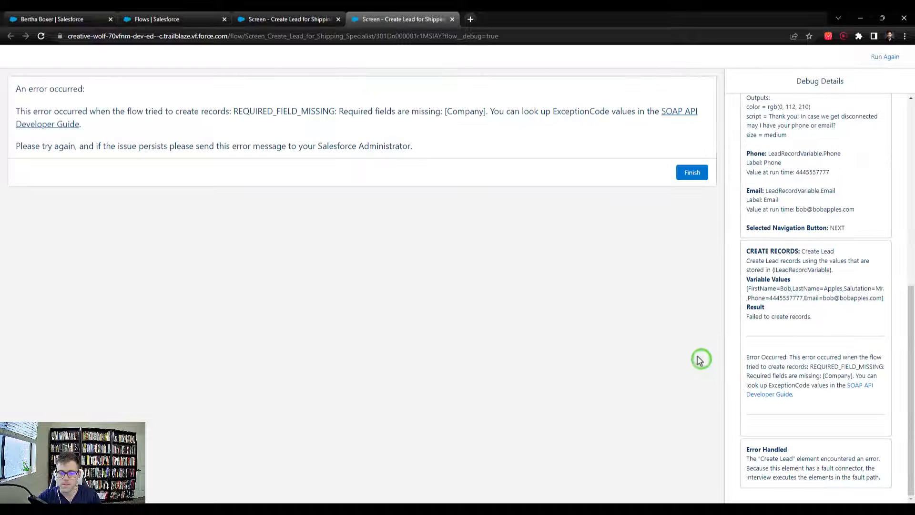
{"action": "mouse_move", "coordinate": [297, 141]}
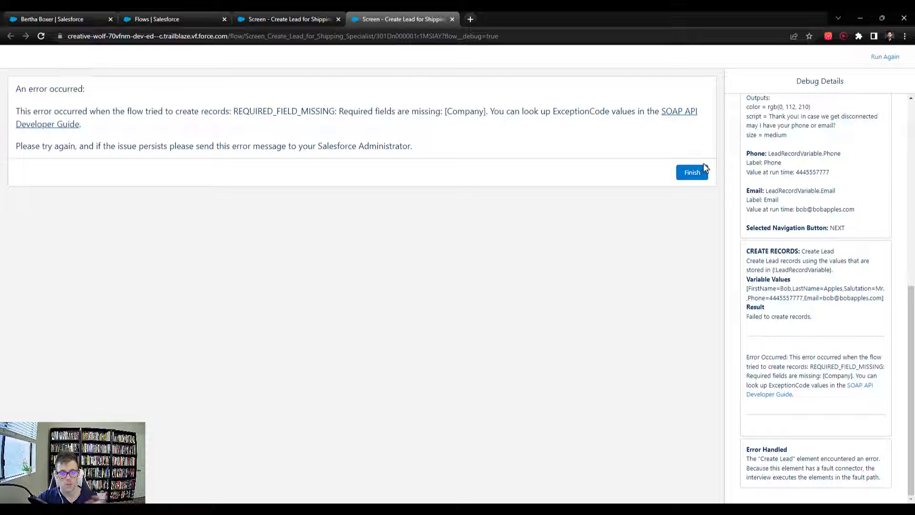
{"action": "mouse_move", "coordinate": [372, 186]}
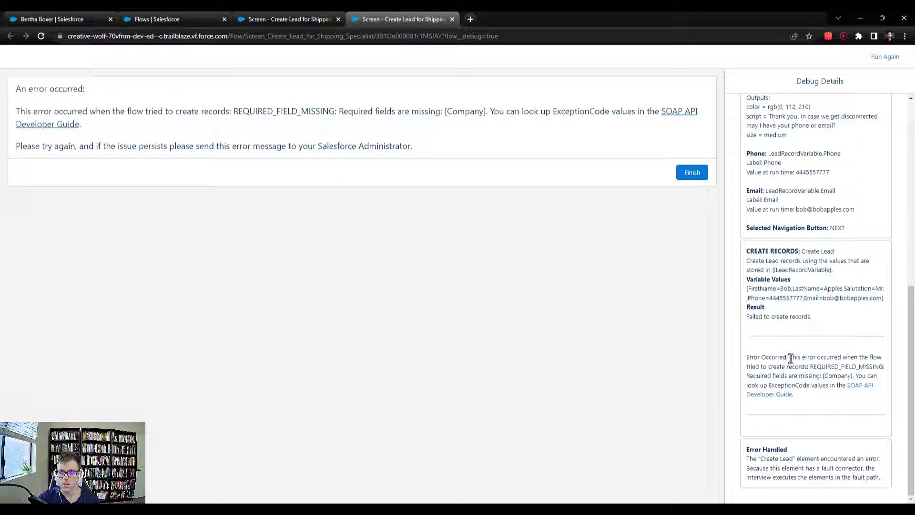
{"action": "left_click_drag", "start_coordinate": [790, 357], "coordinate": [843, 385]}
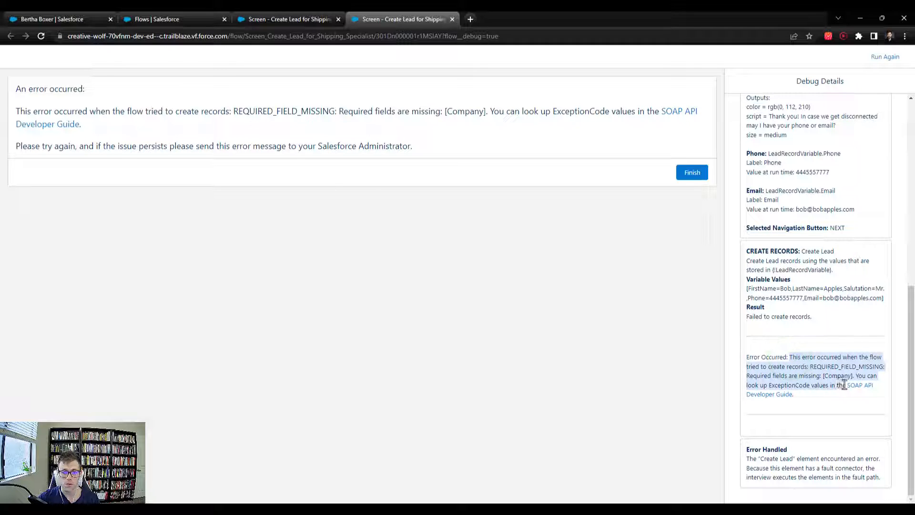
{"action": "mouse_move", "coordinate": [675, 114]}
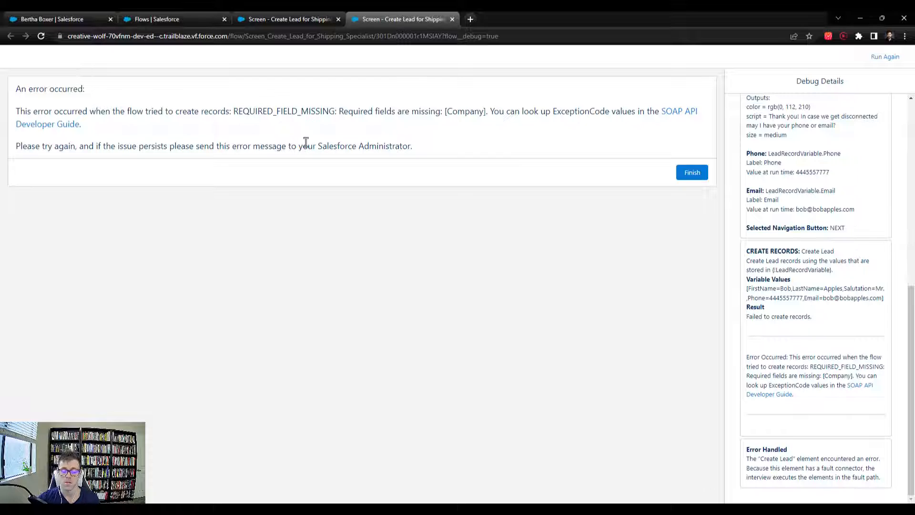
{"action": "mouse_move", "coordinate": [716, 154]}
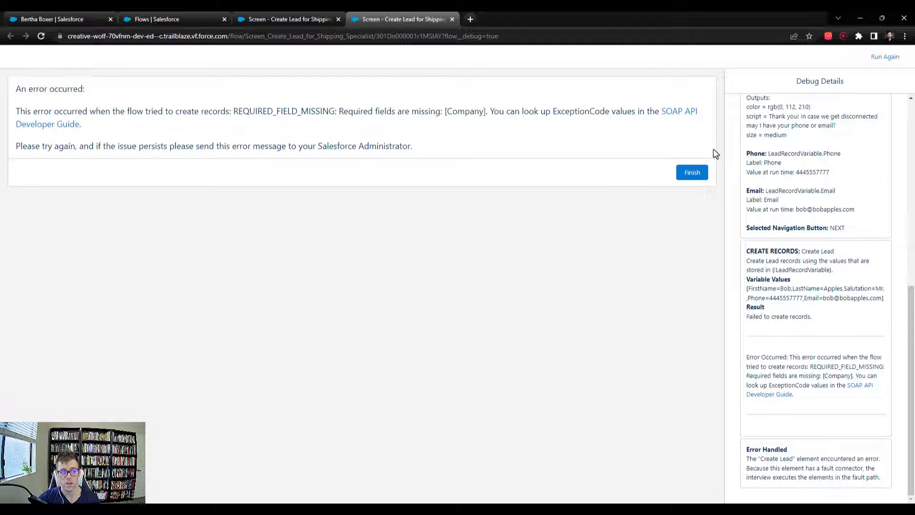
{"action": "mouse_move", "coordinate": [736, 152]}
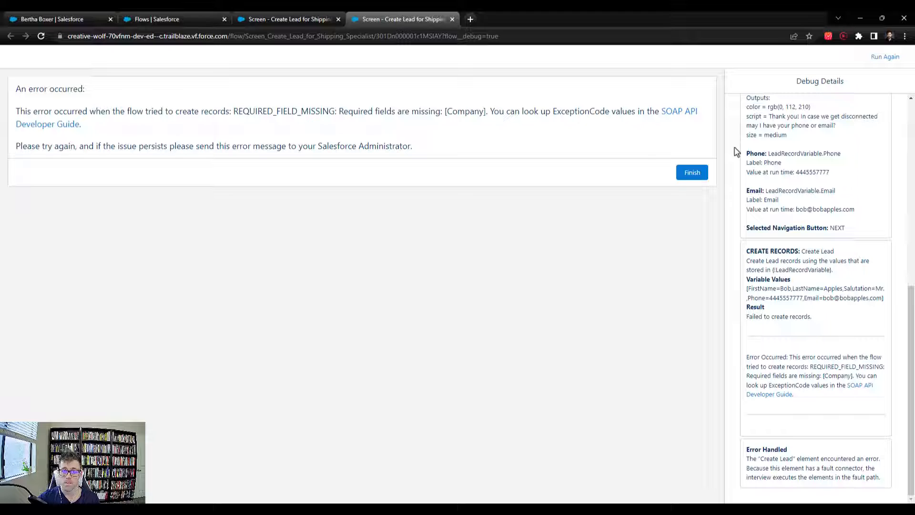
{"action": "mouse_move", "coordinate": [406, 104]}
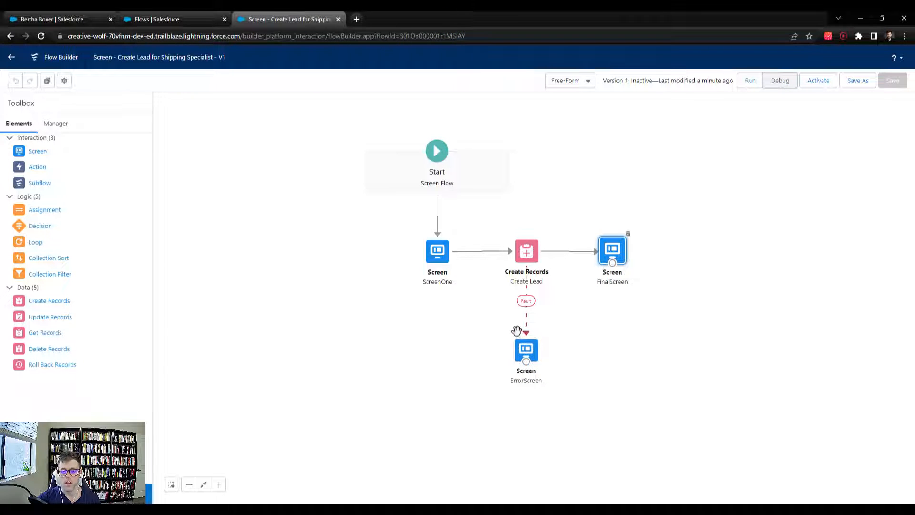
{"action": "mouse_move", "coordinate": [559, 360]}
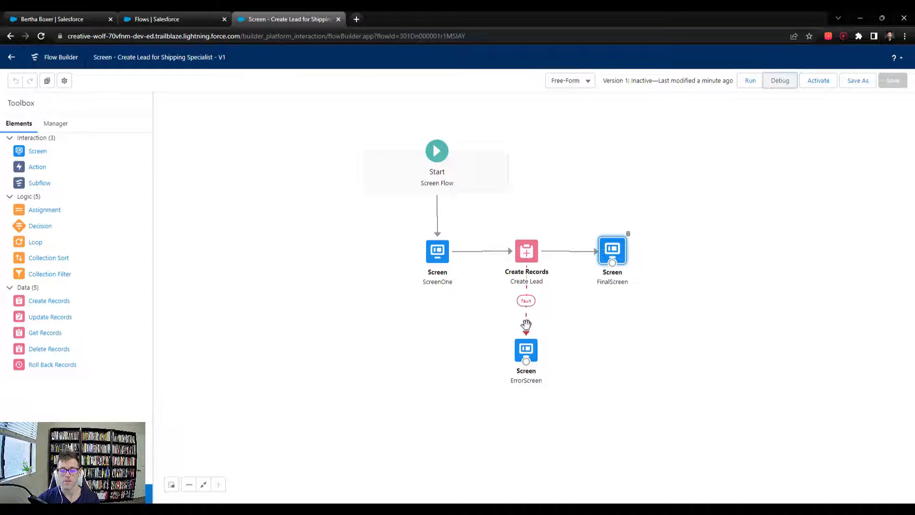
{"action": "mouse_move", "coordinate": [712, 322]}
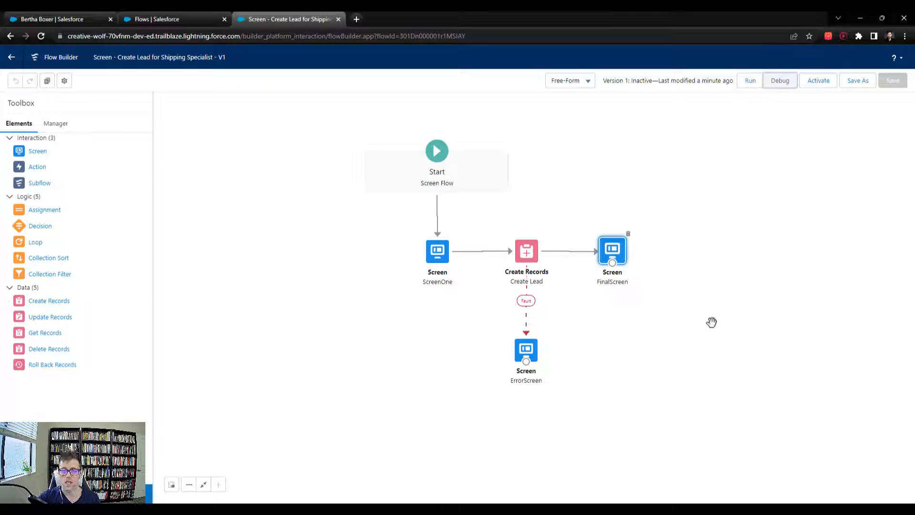
{"action": "mouse_move", "coordinate": [707, 236]}
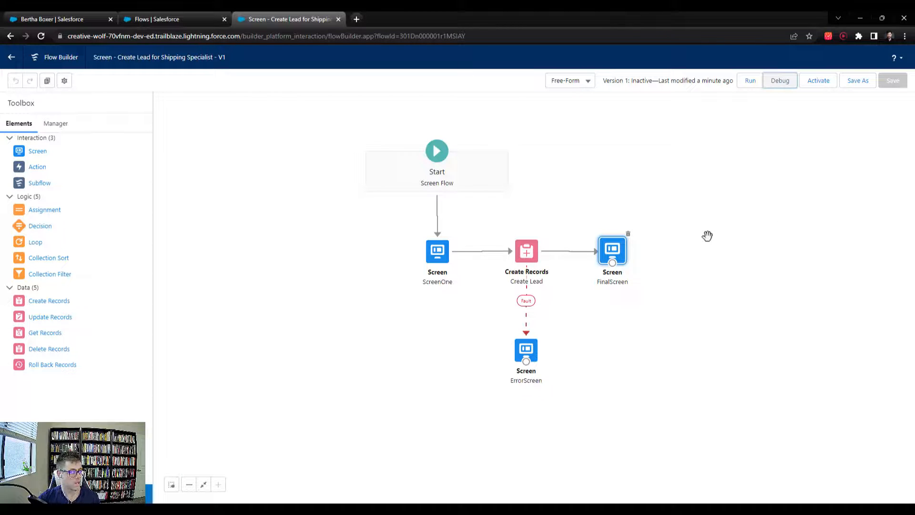
{"action": "mouse_move", "coordinate": [590, 210]}
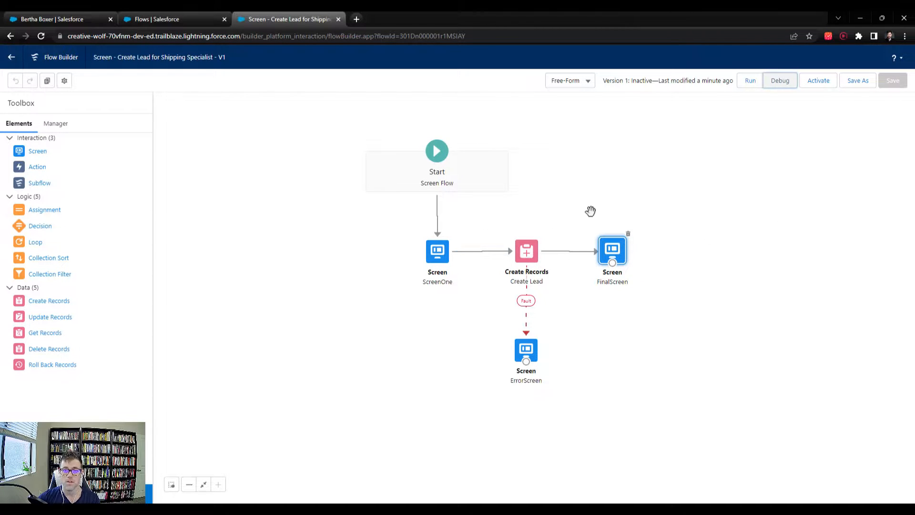